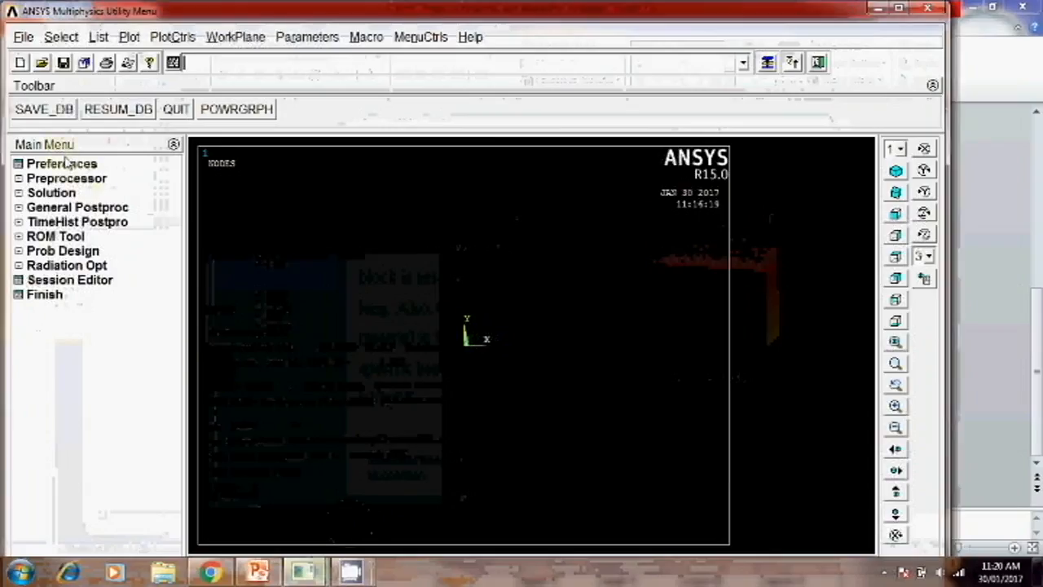
- Set discipline filtering in Preferences to show only thermal analysis options
click(62, 163)
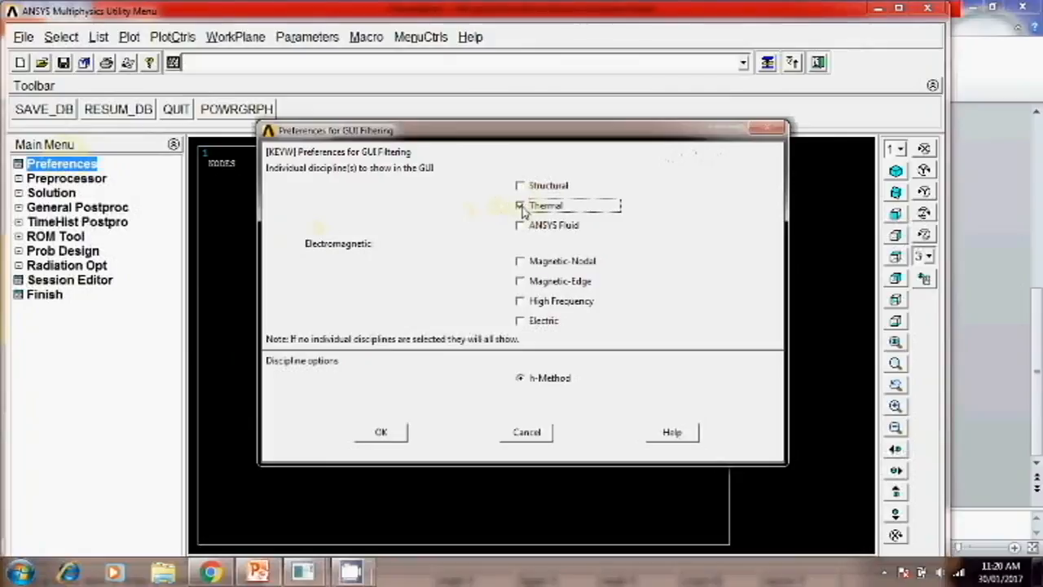
click(381, 432)
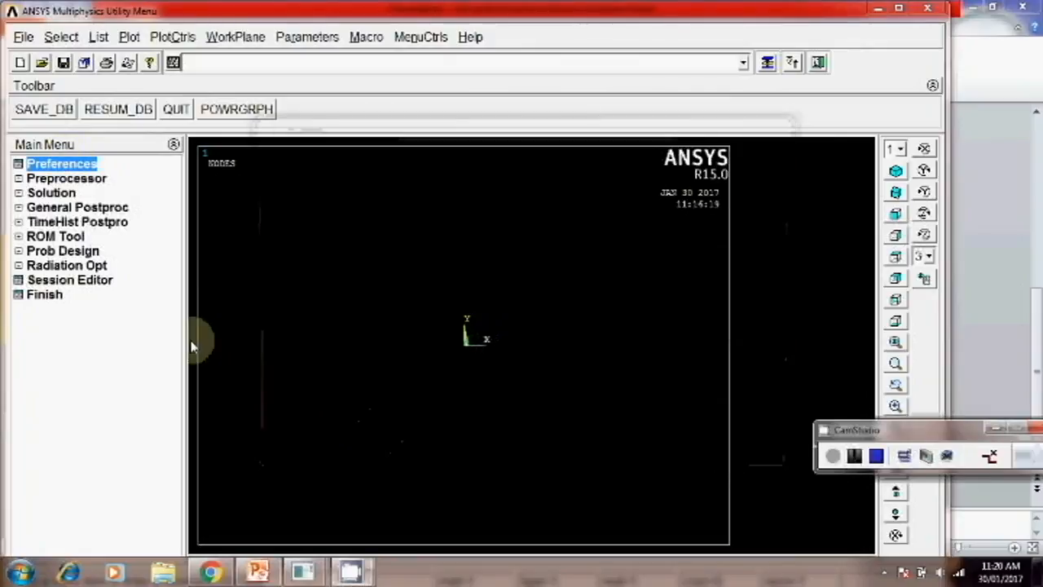
- Add element type 1 as thermal solid Quad 4node 55 (PLANE55) and close the list
click(66, 178)
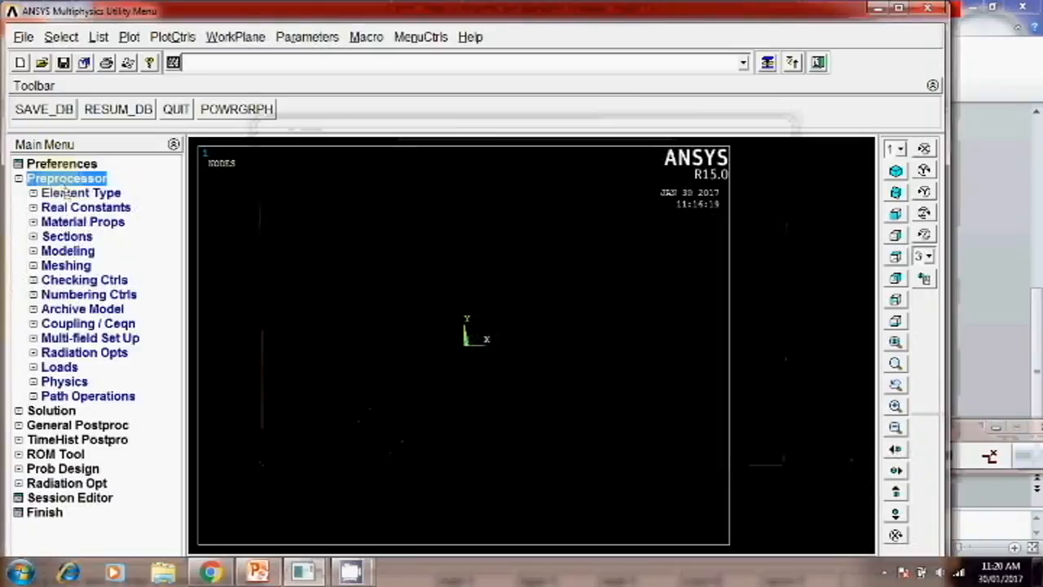
click(82, 192)
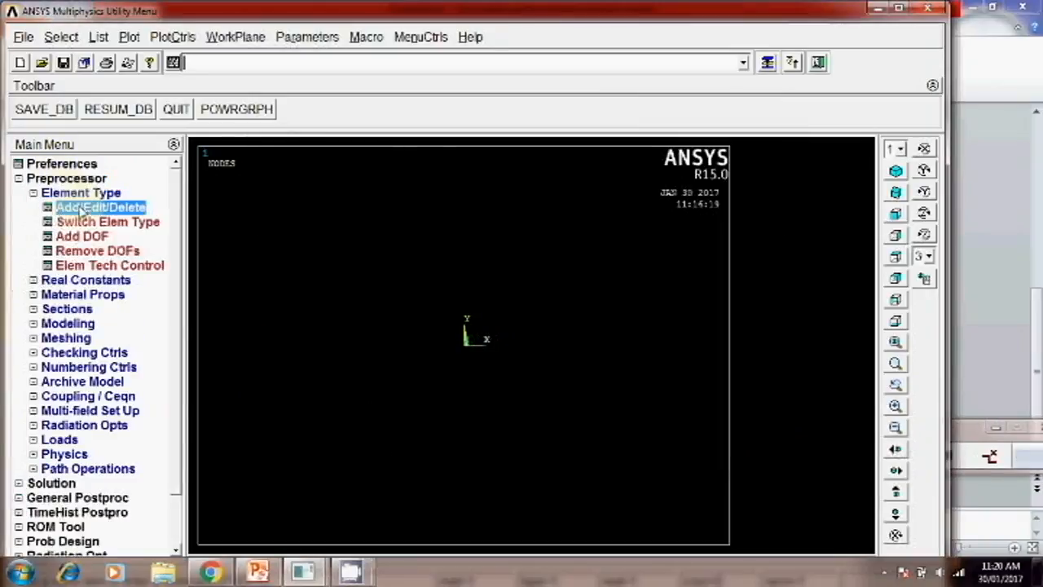
click(101, 207)
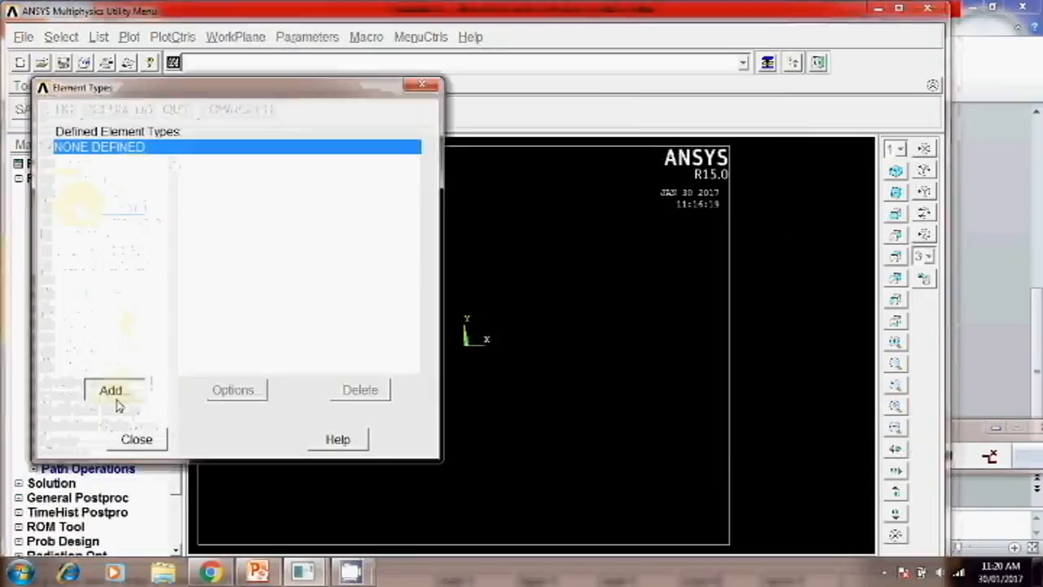
click(113, 390)
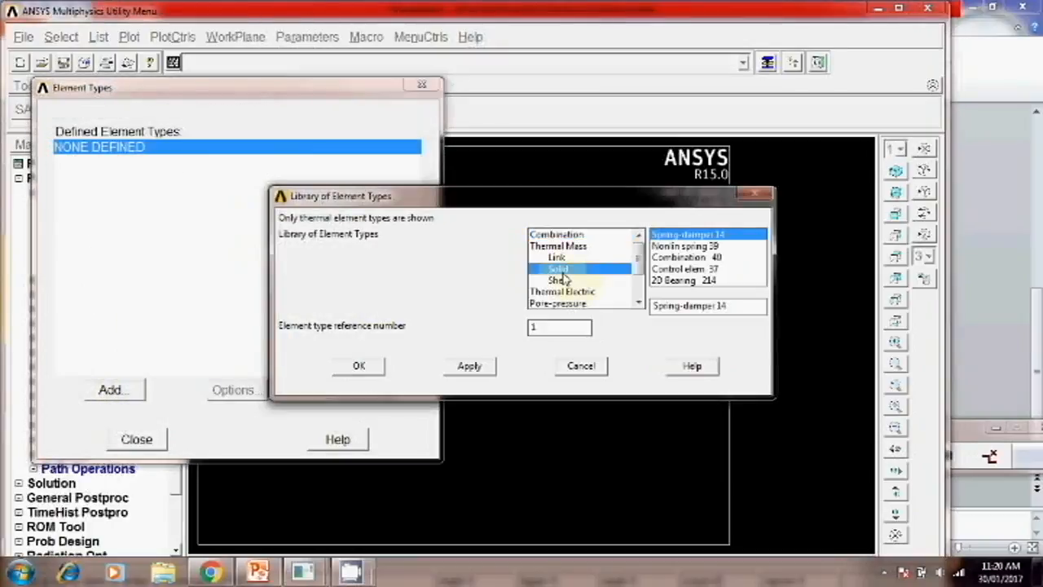
click(557, 268)
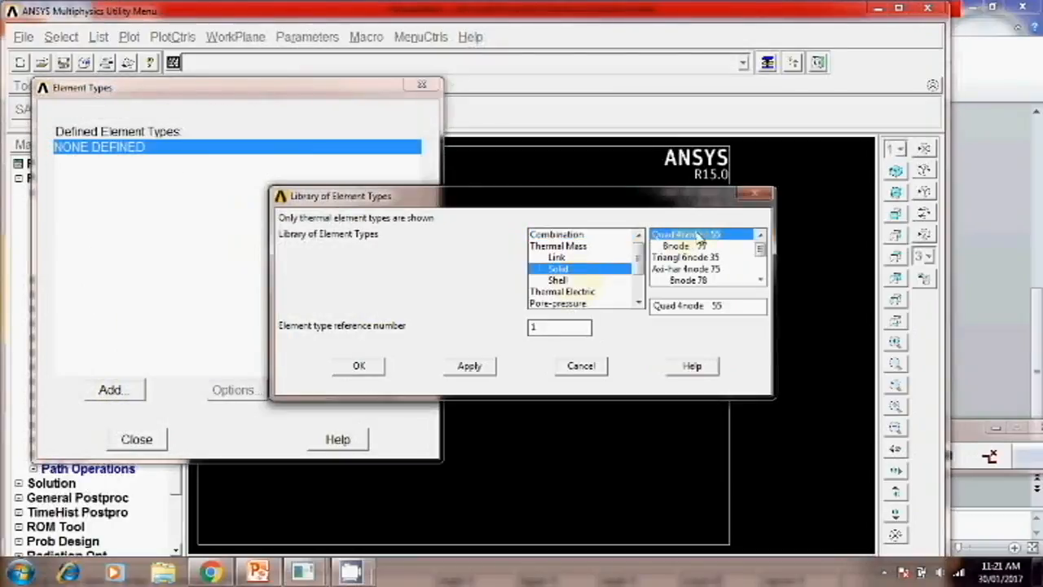
click(358, 365)
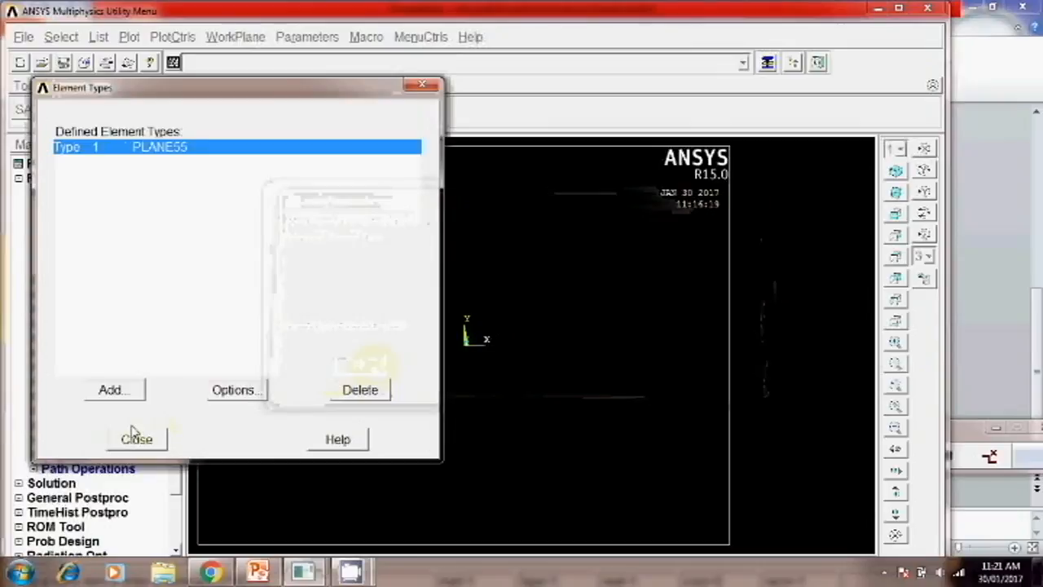
click(137, 438)
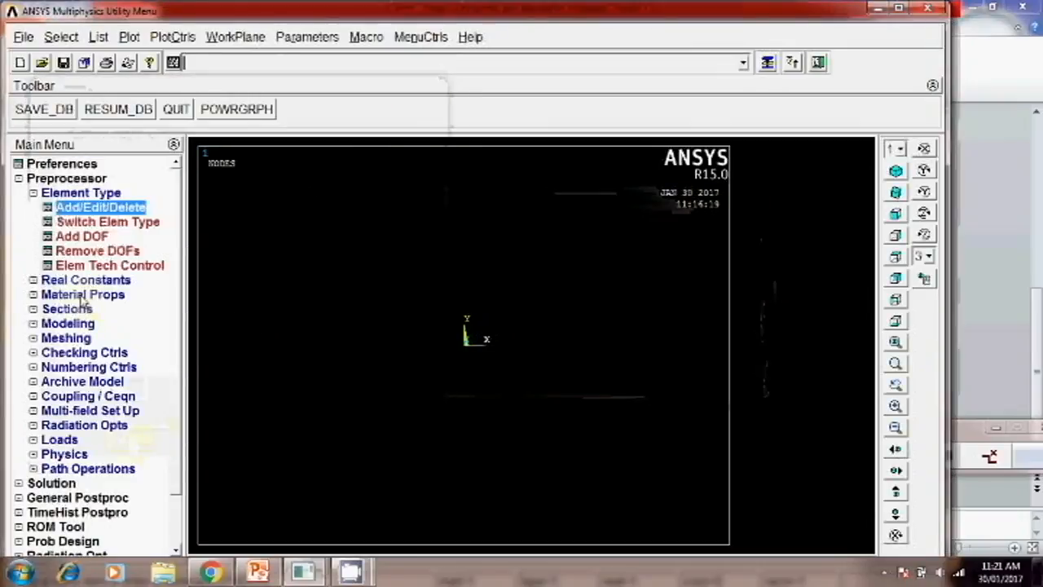
- In Material Models, give material 1 isotropic conductivity KXX=10 and specific heat C=2.0
click(82, 293)
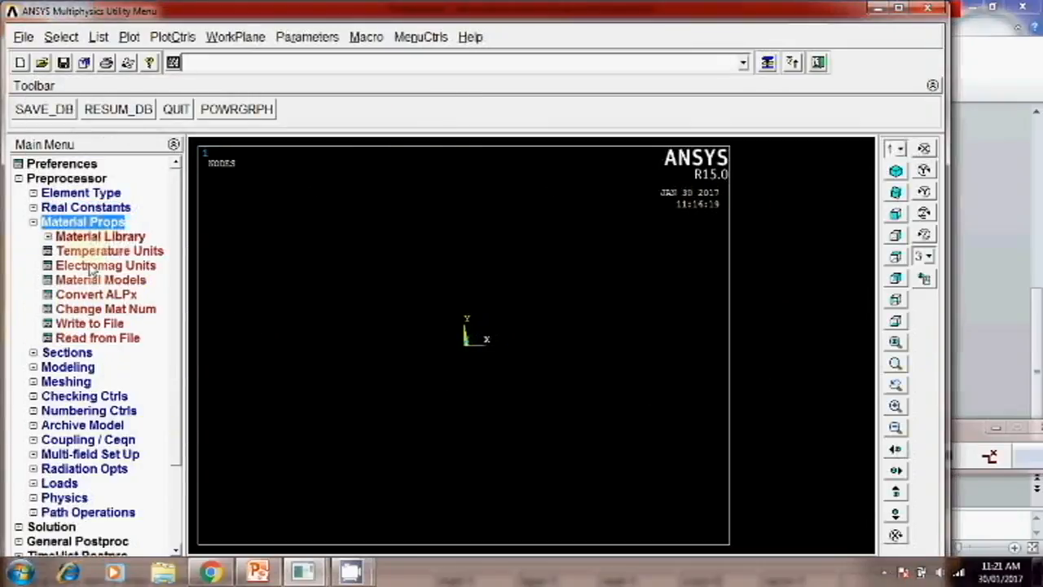
click(101, 280)
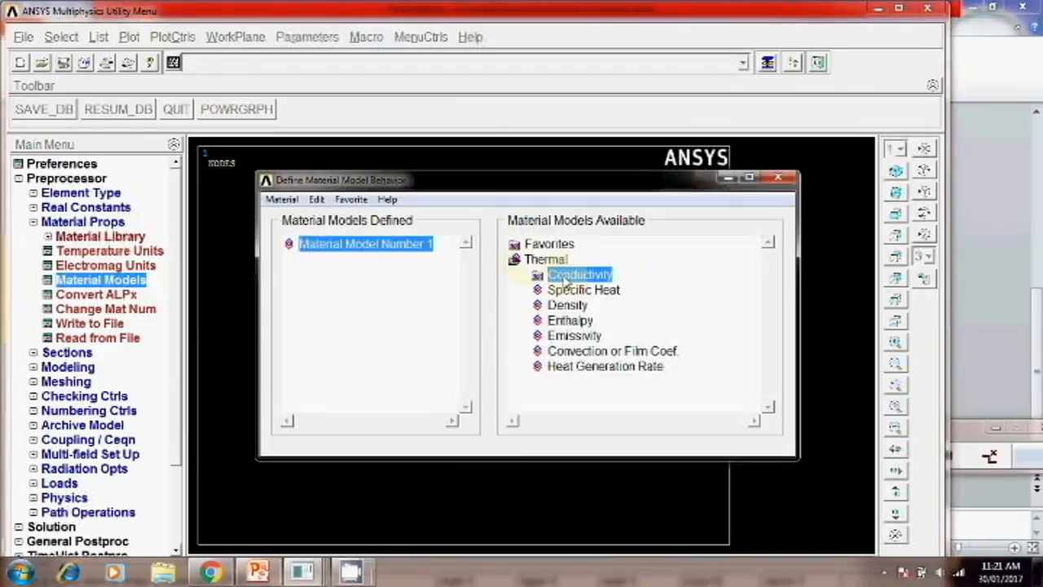
double_click(581, 274)
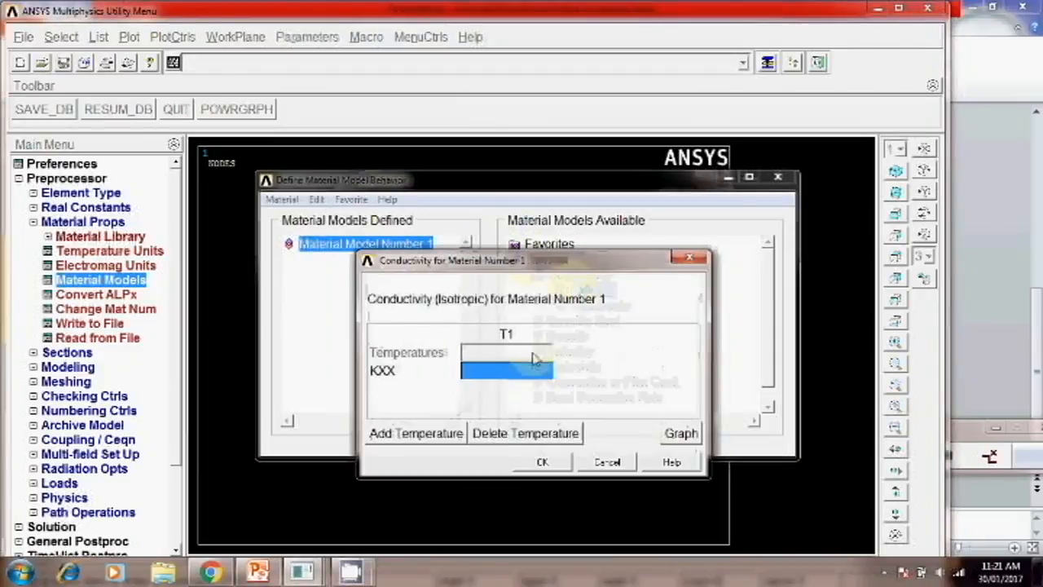
text(10)
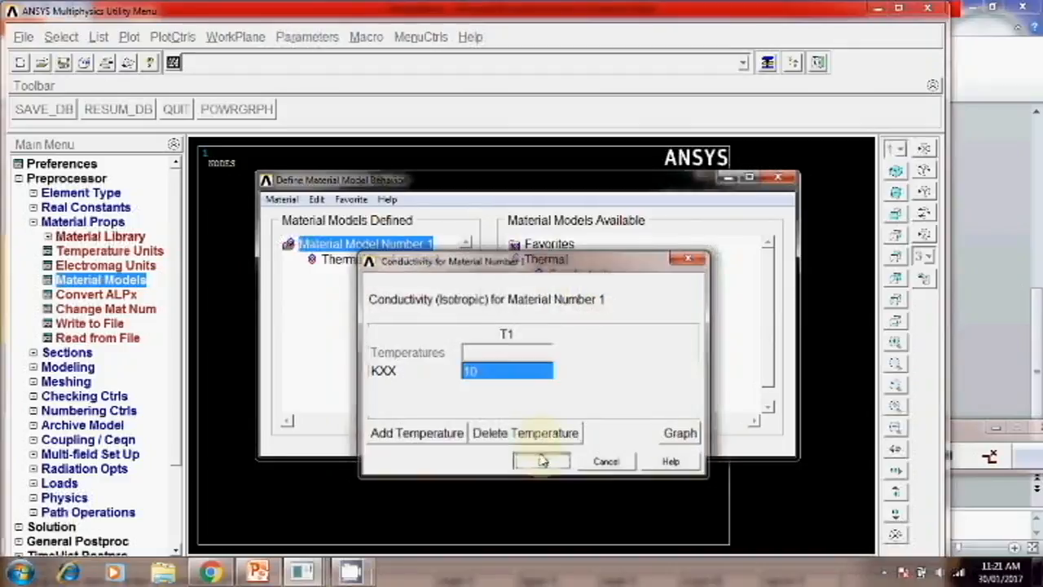
click(541, 460)
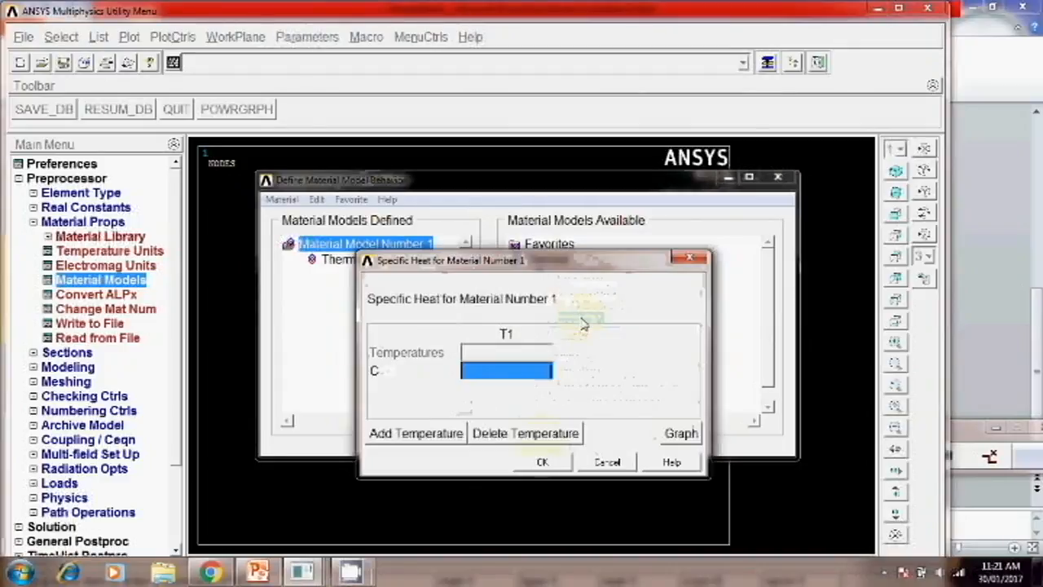
text(2.0)
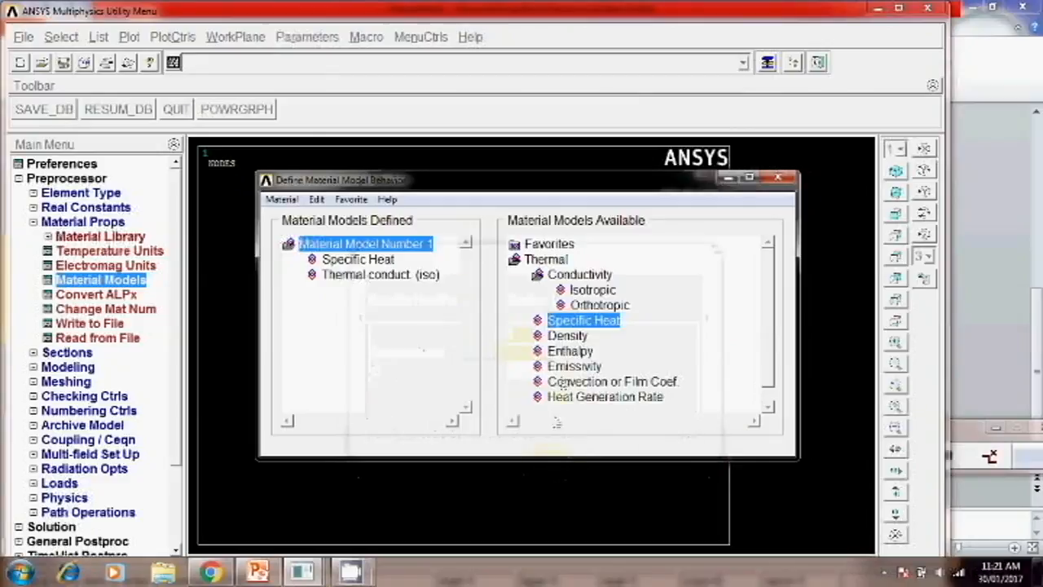
double_click(567, 336)
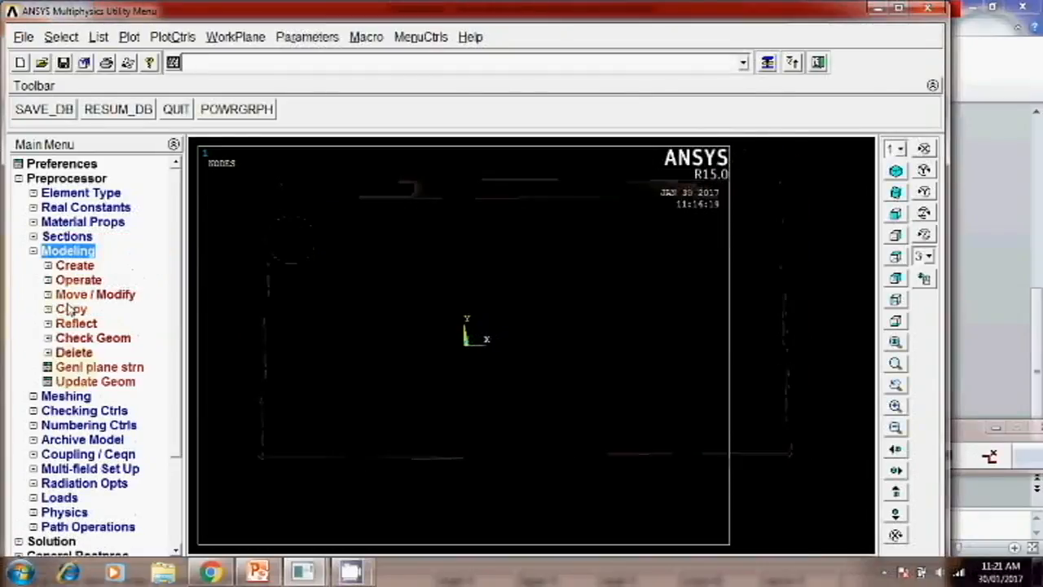
- Create a rectangular area by two corners with width 1 for the plate
click(75, 264)
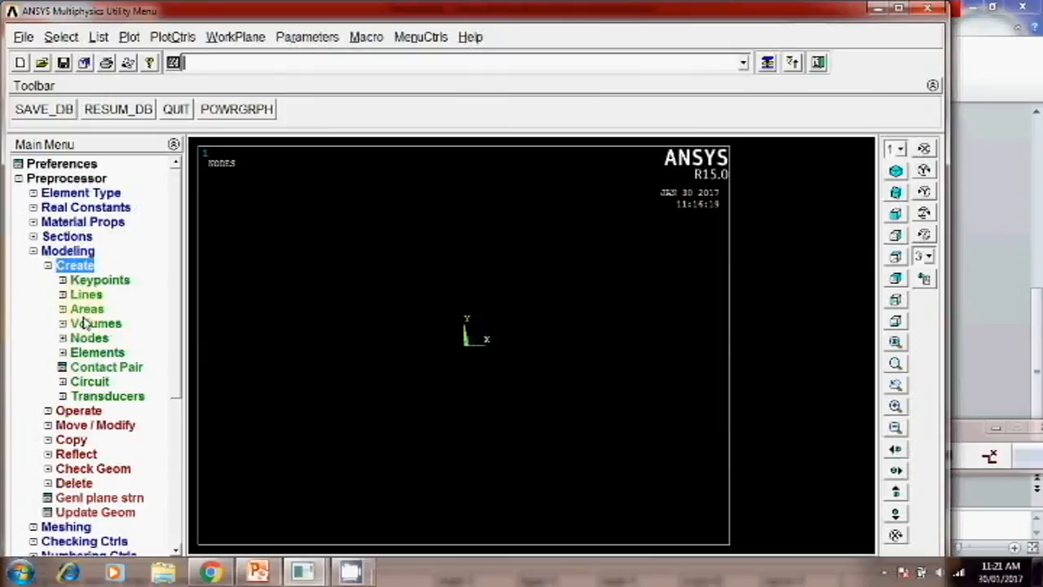
click(86, 308)
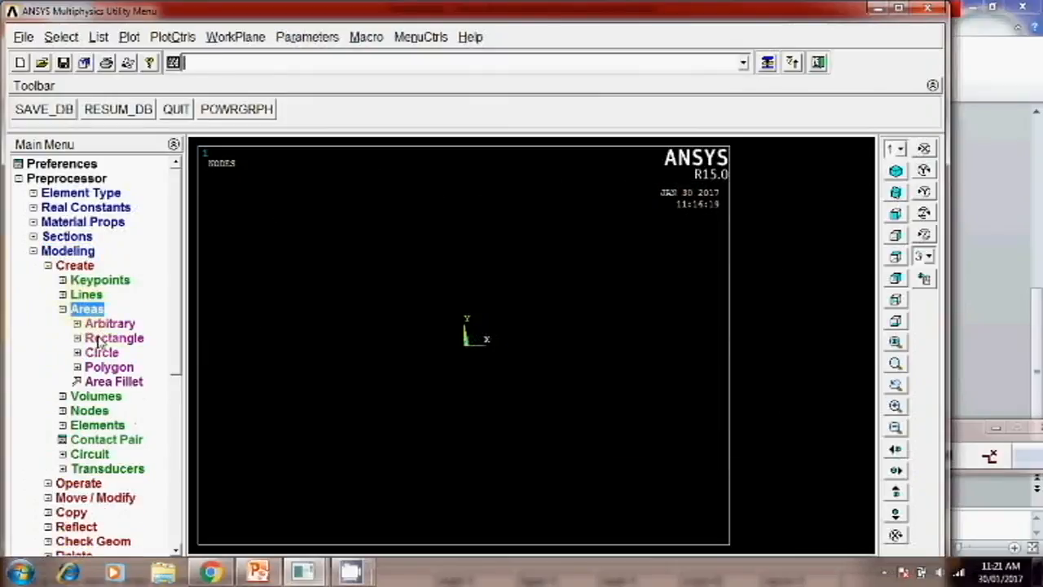
click(114, 338)
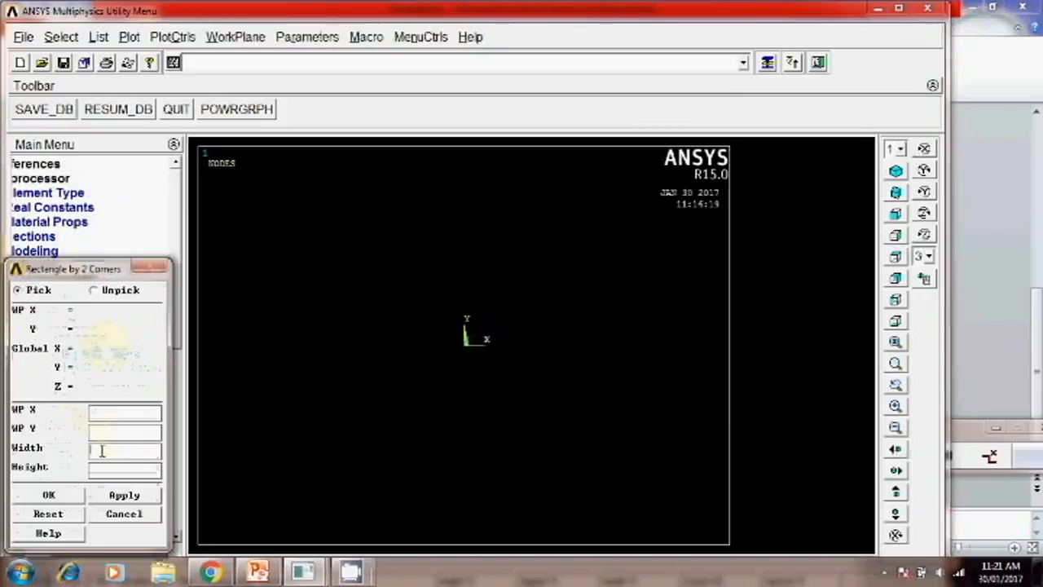
text(1)
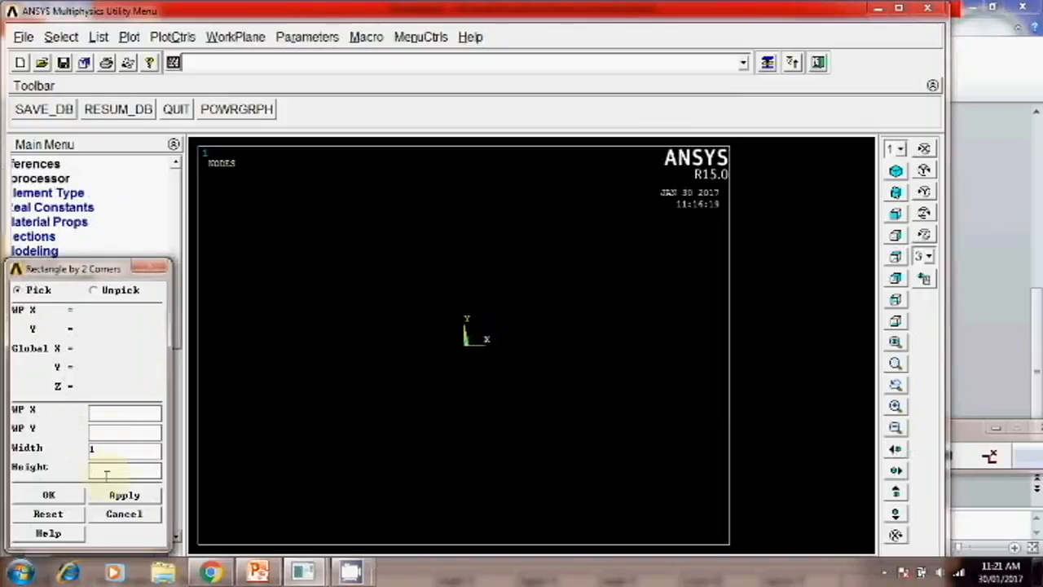
click(49, 496)
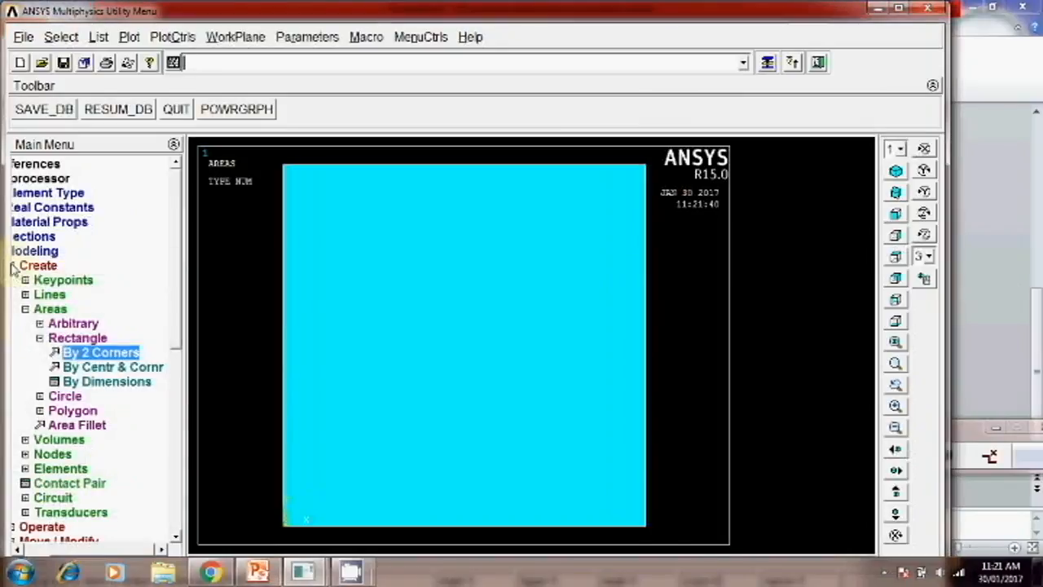
click(39, 264)
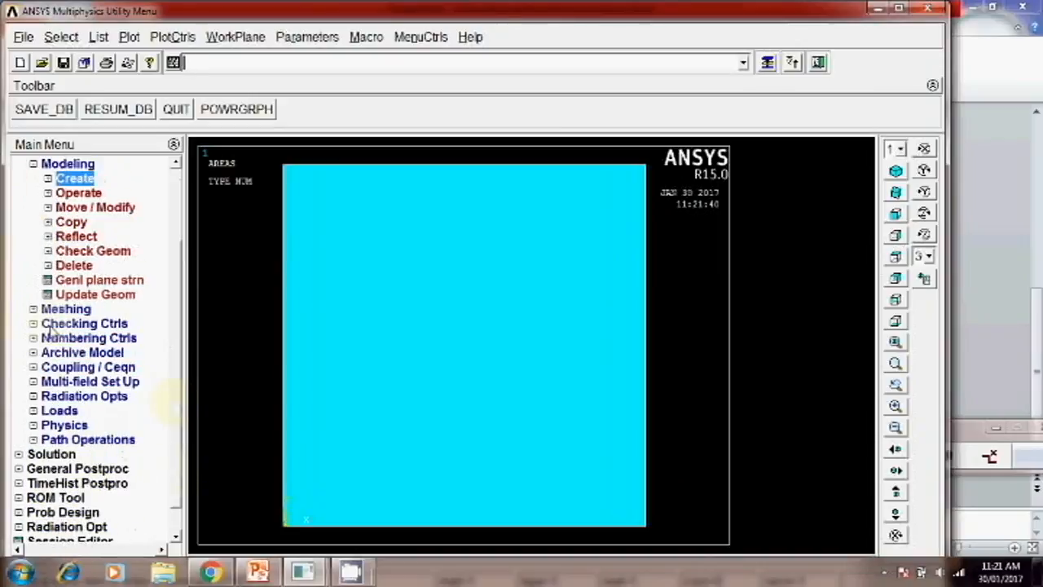
- Set a manual element edge length of 0.05 for all areas
click(66, 308)
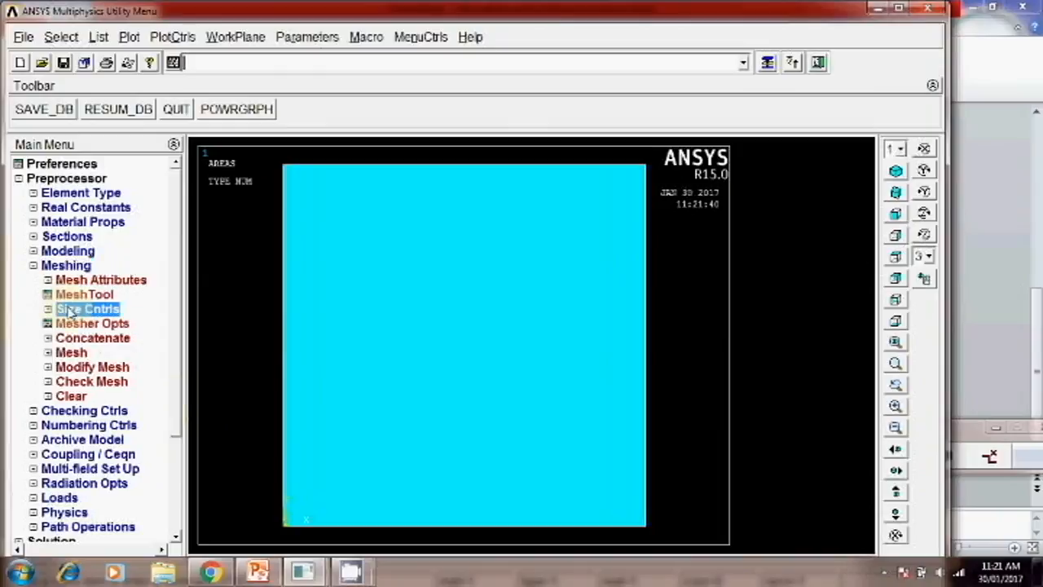
click(88, 308)
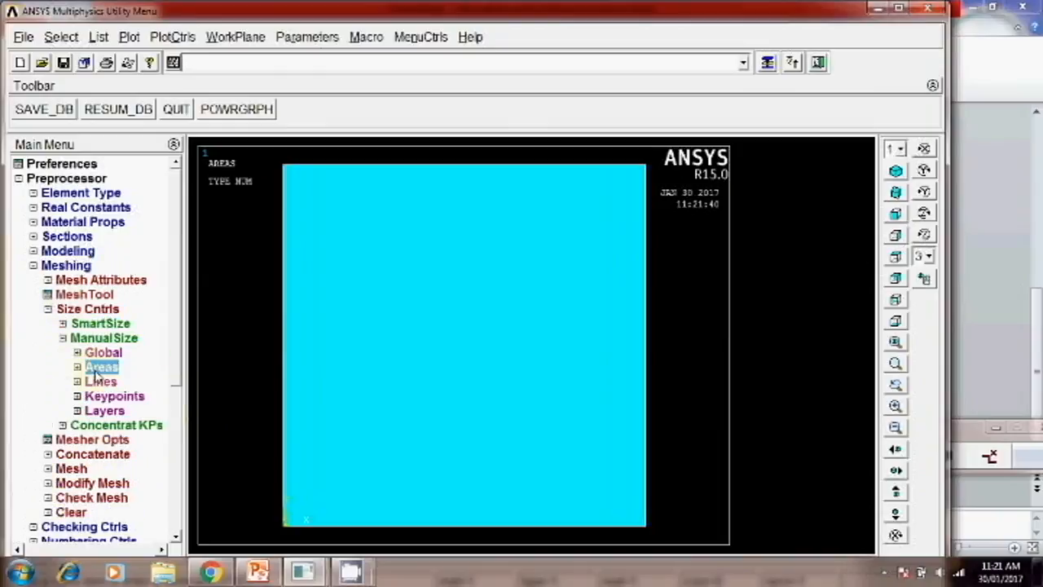
click(101, 367)
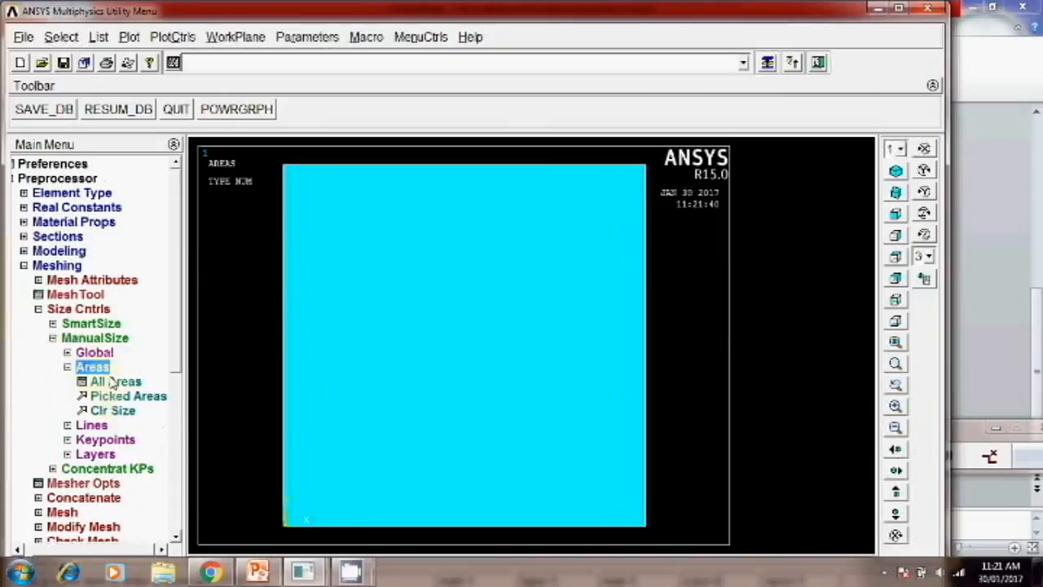
click(116, 381)
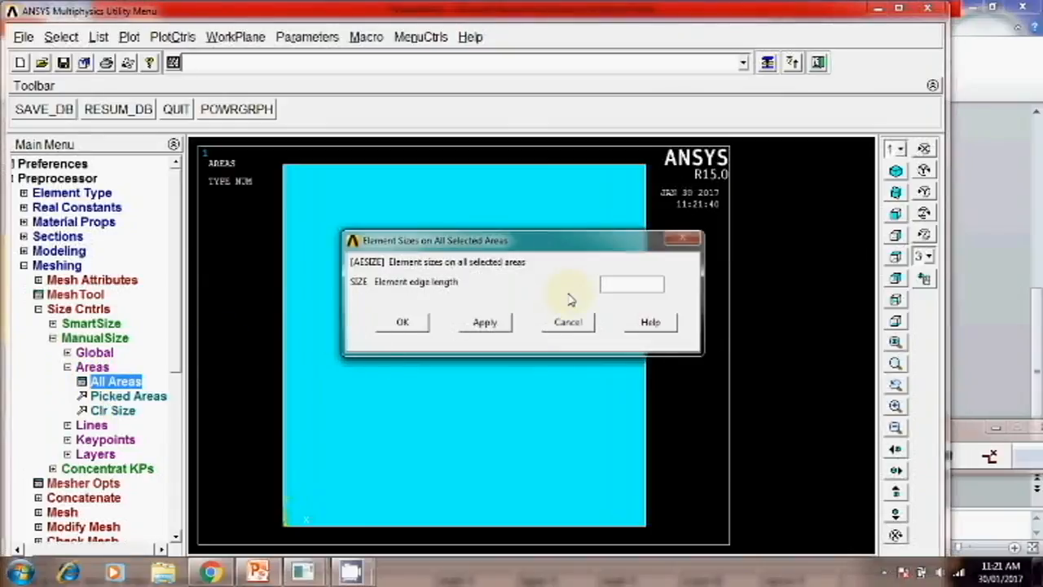
text(0.05)
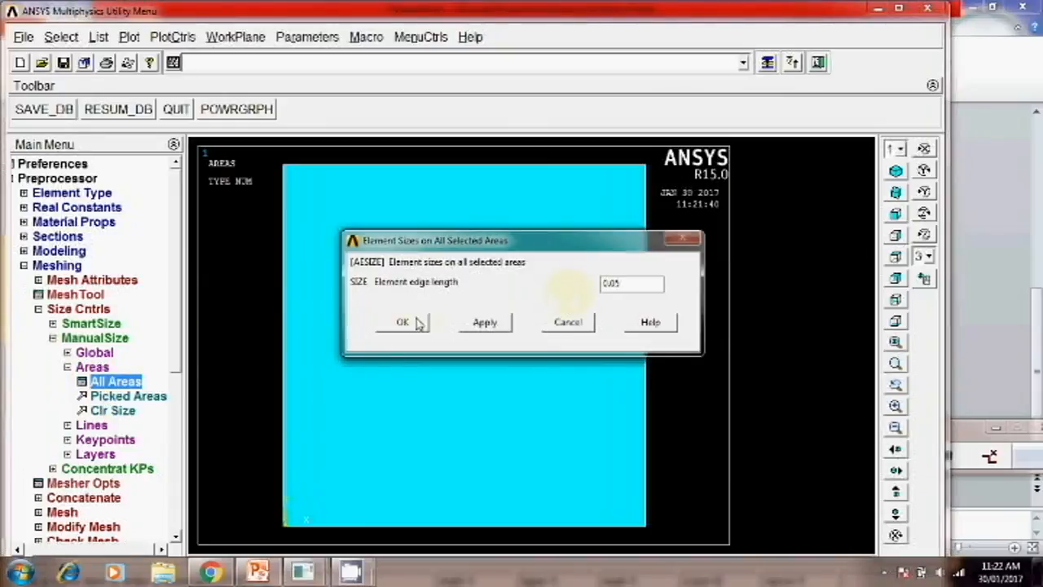
click(401, 323)
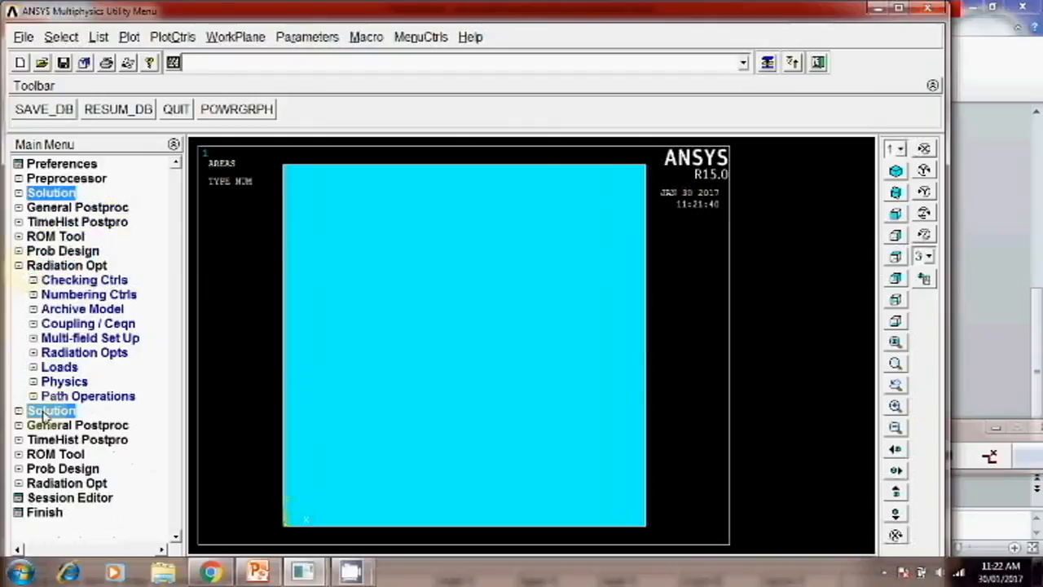
- Choose a new Transient analysis with the Full solution method and confirm it
click(51, 193)
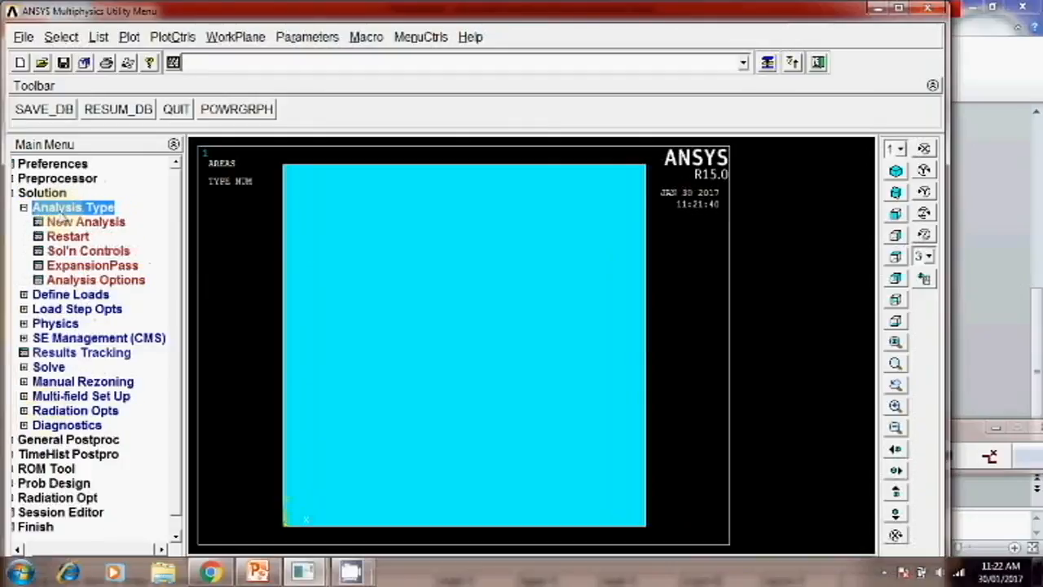
click(84, 222)
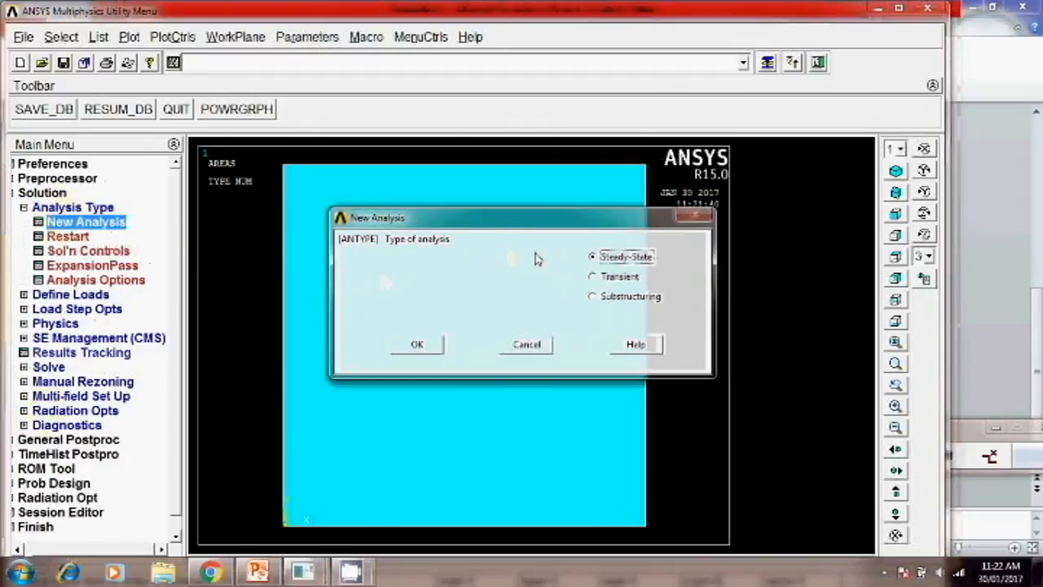
click(593, 277)
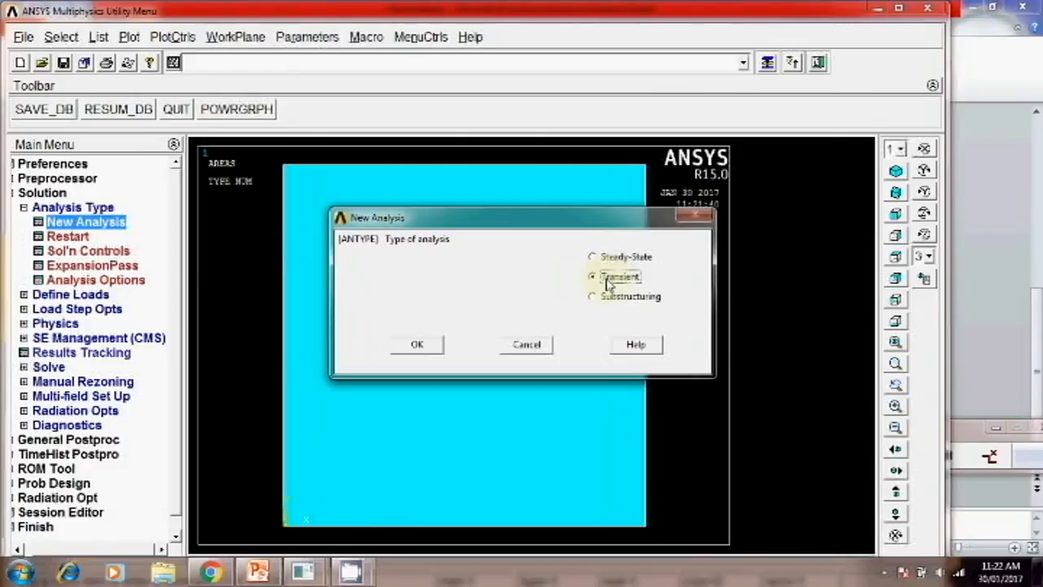
click(417, 344)
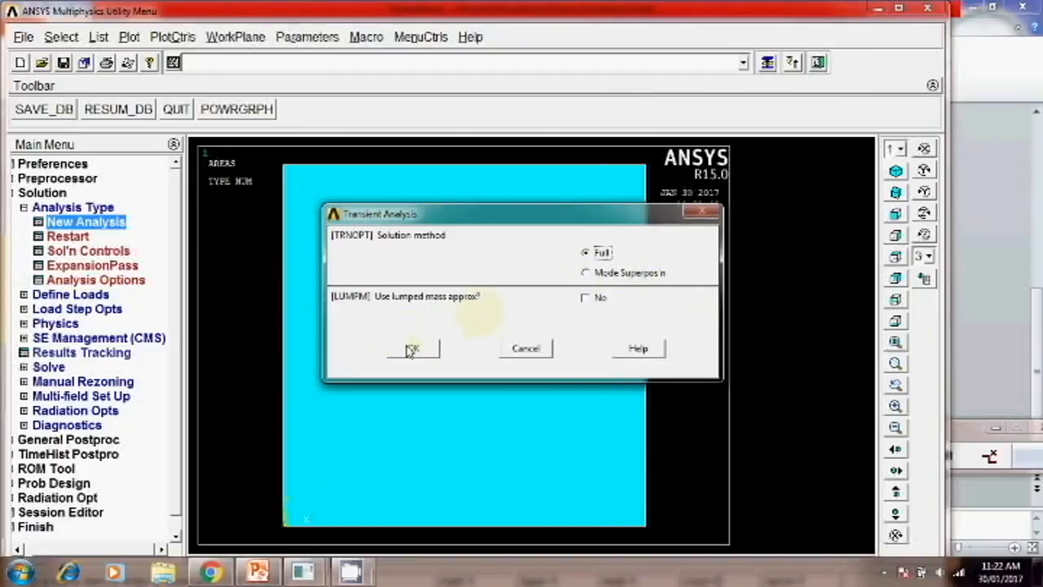
click(413, 349)
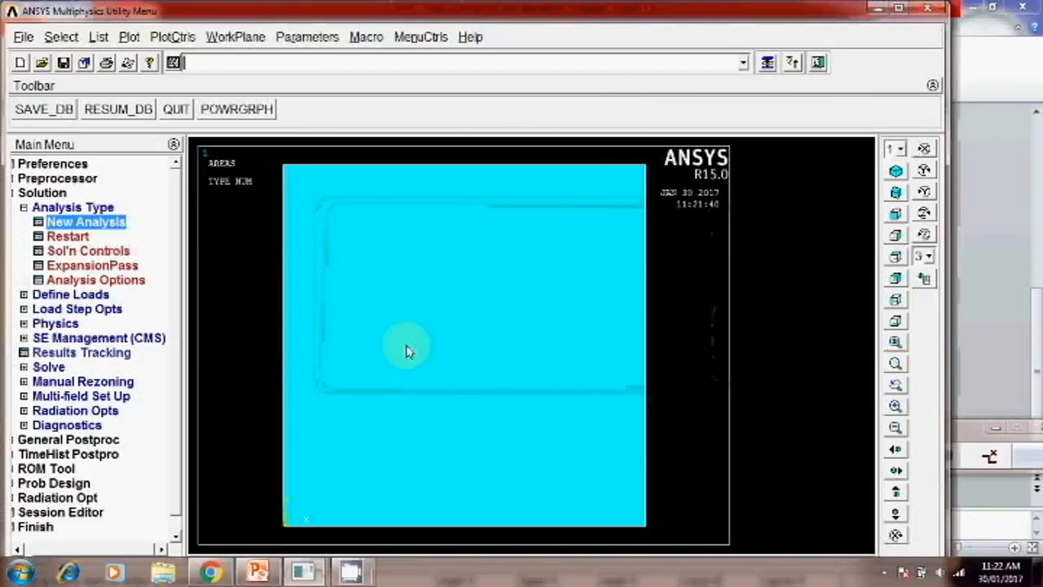
click(88, 251)
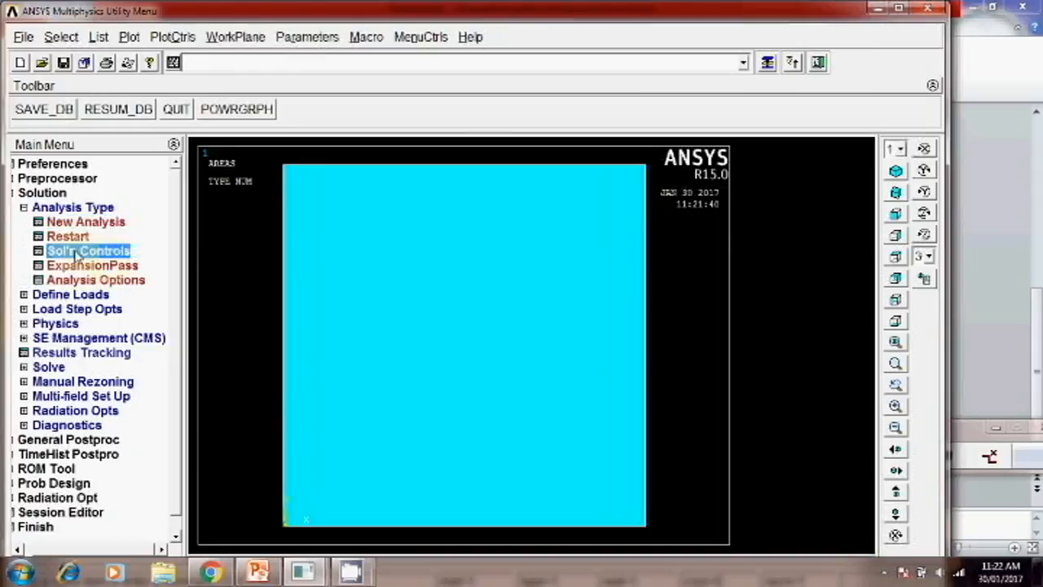
- In Solution Controls Basic, enter end time 300, substeps 25/200/25, writing every Nth substep
click(88, 251)
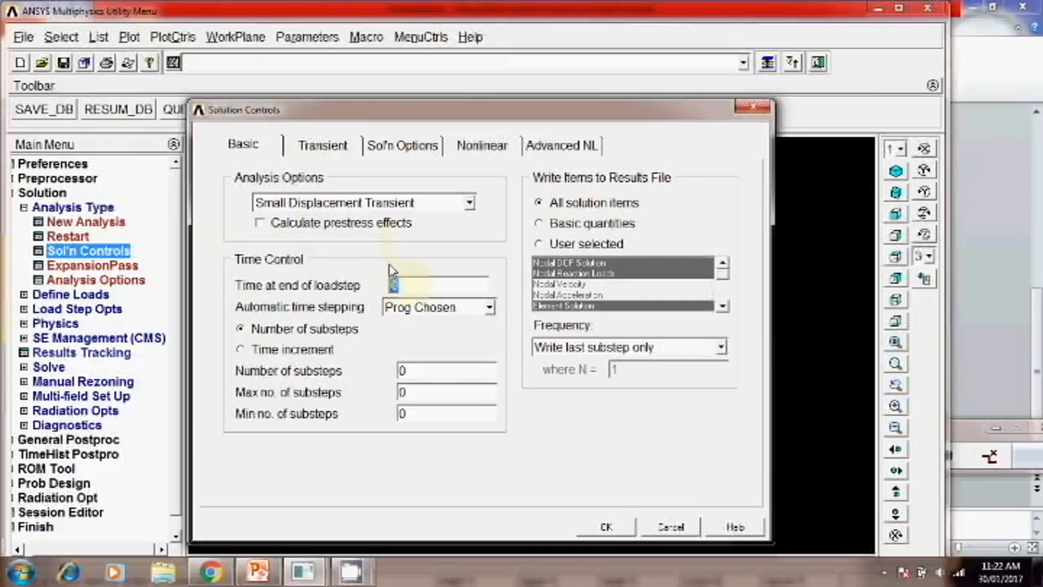
text(300)
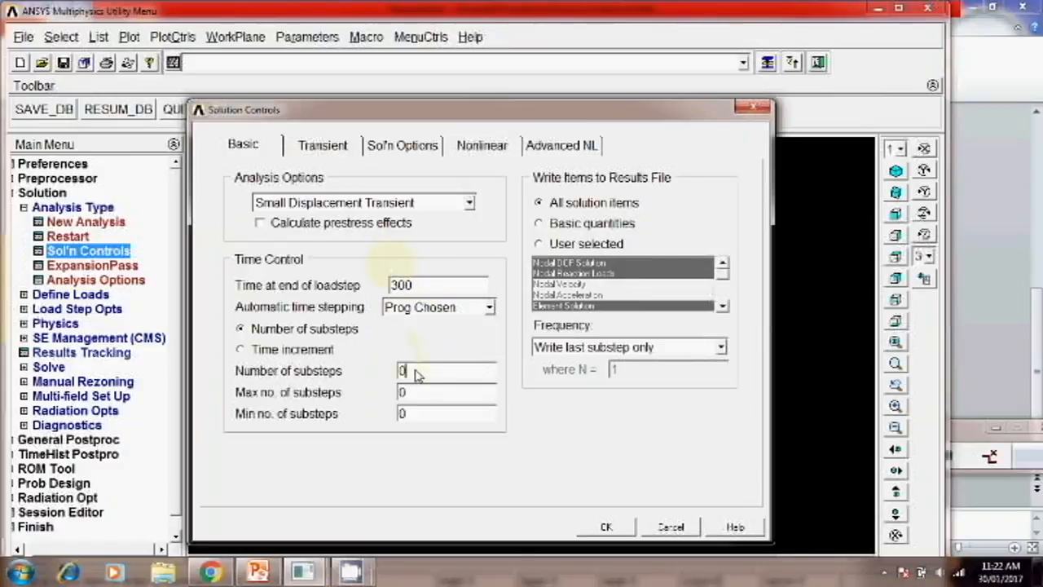
text(25)
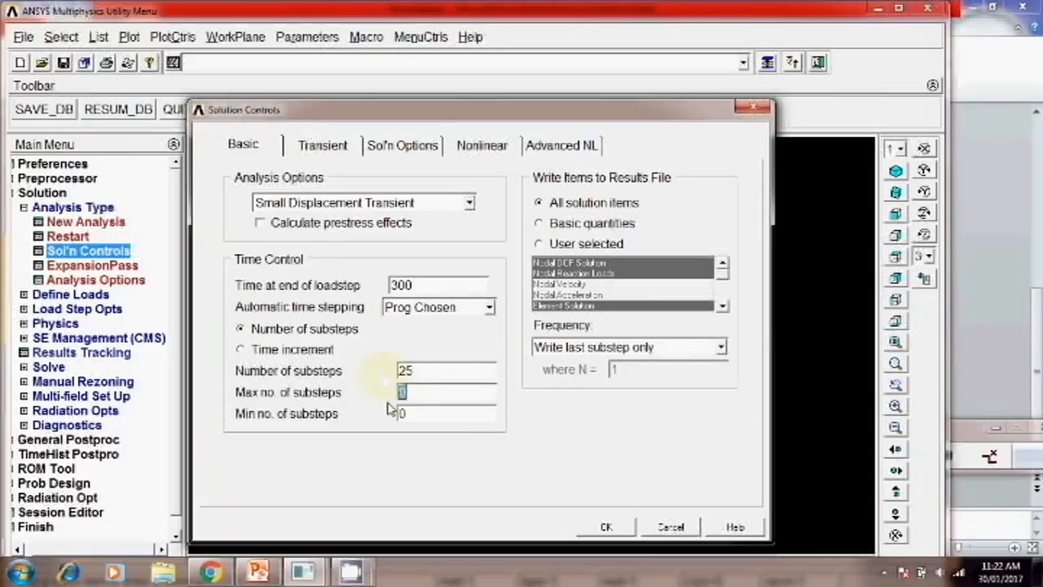
text(200)
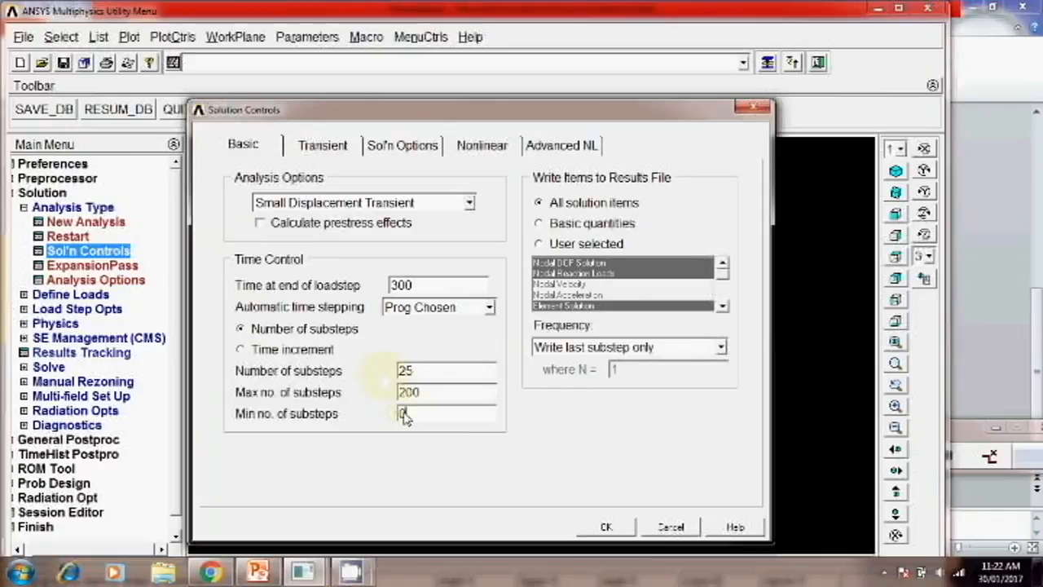
text(25)
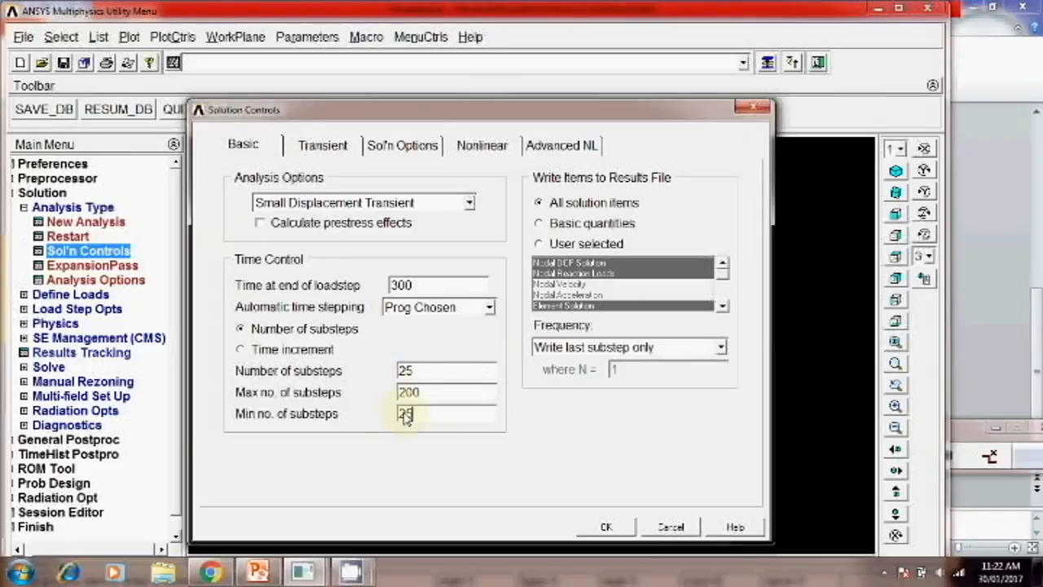
click(720, 345)
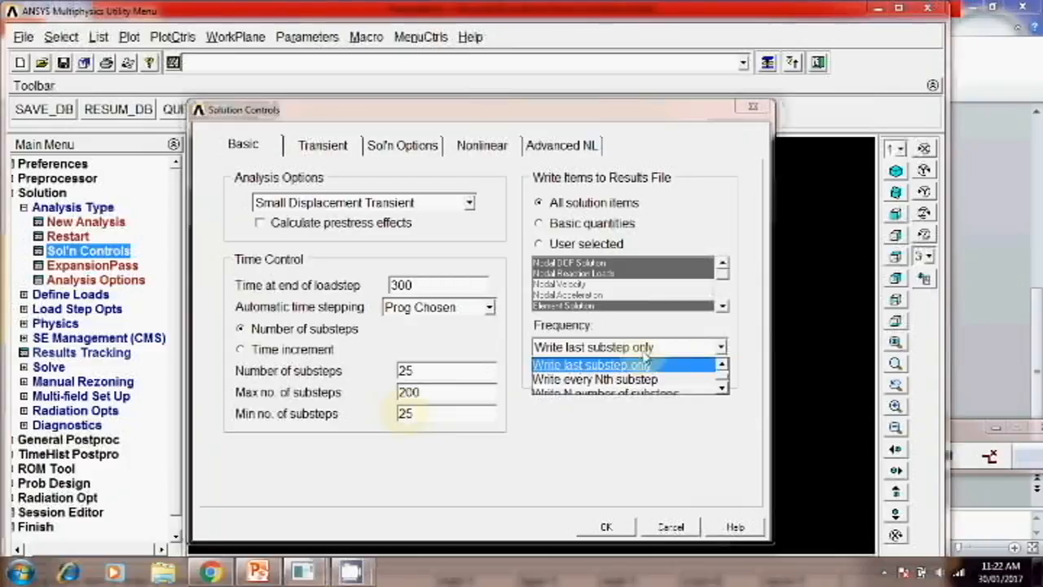
click(595, 378)
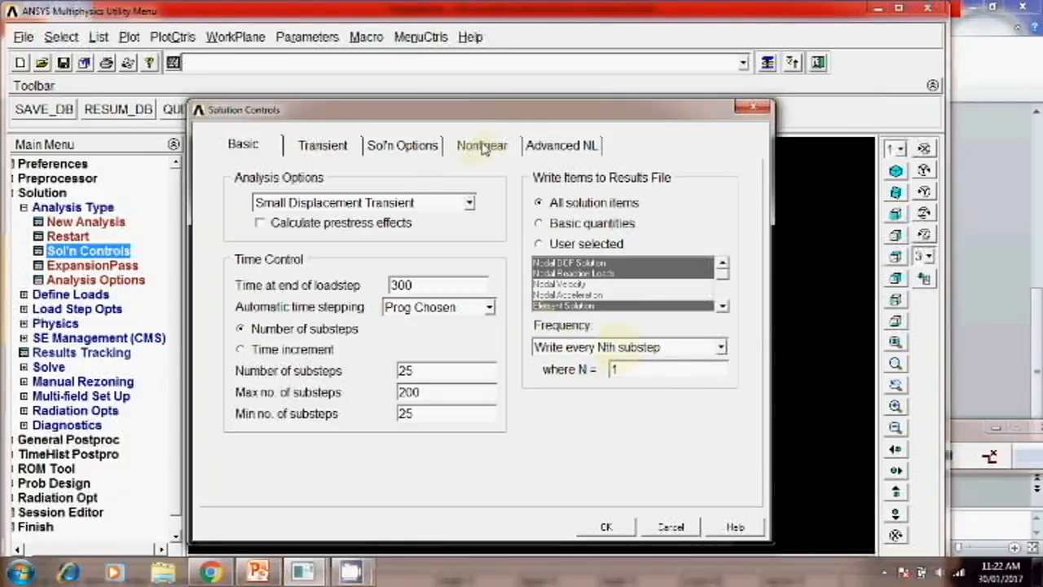
- On the Nonlinear tab keep the program-chosen DOF predictor, set max iterations 100, and apply
click(482, 145)
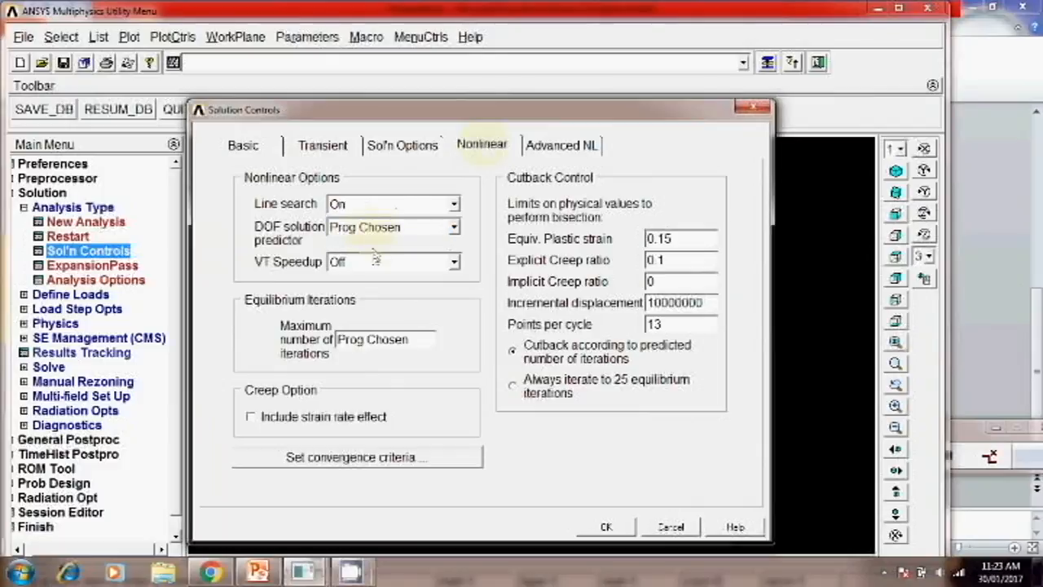
click(454, 226)
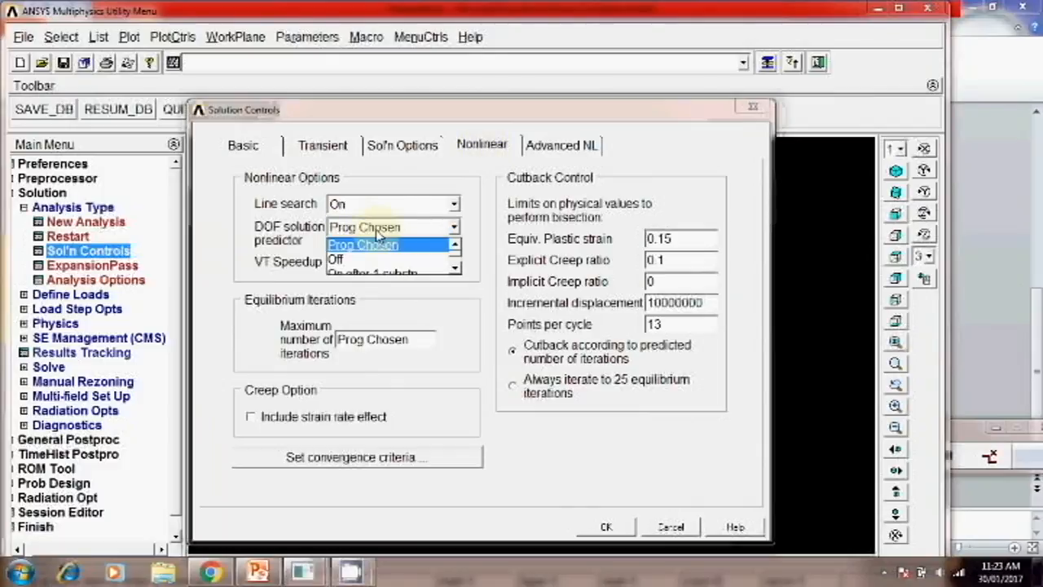
click(335, 259)
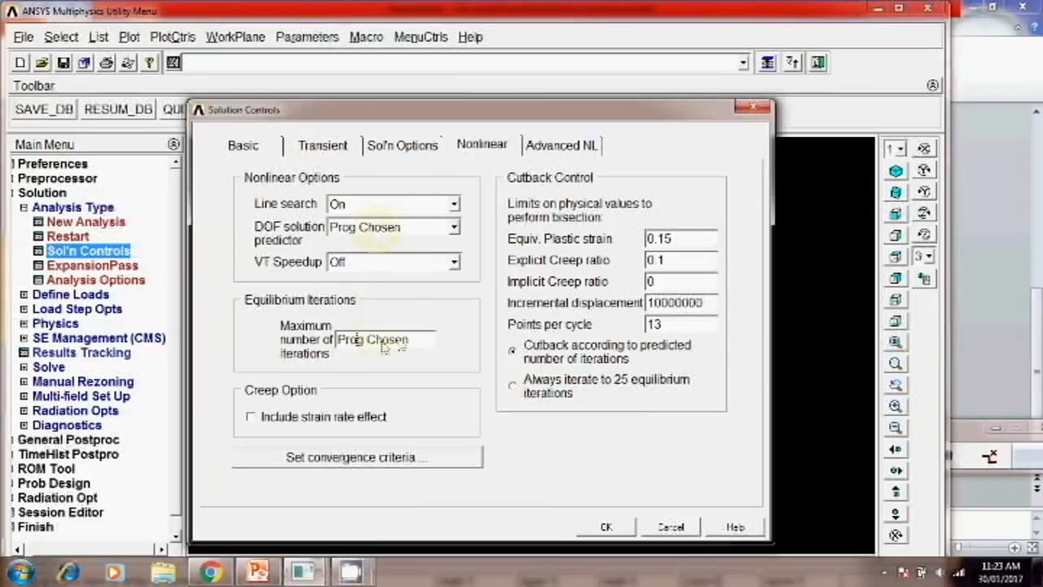
triple_click(384, 339)
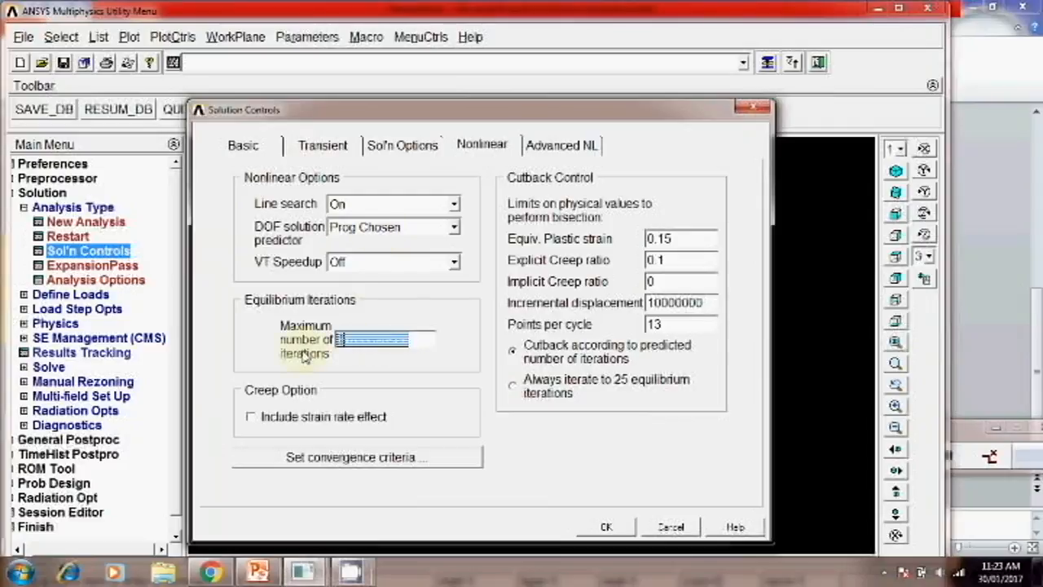
text(100)
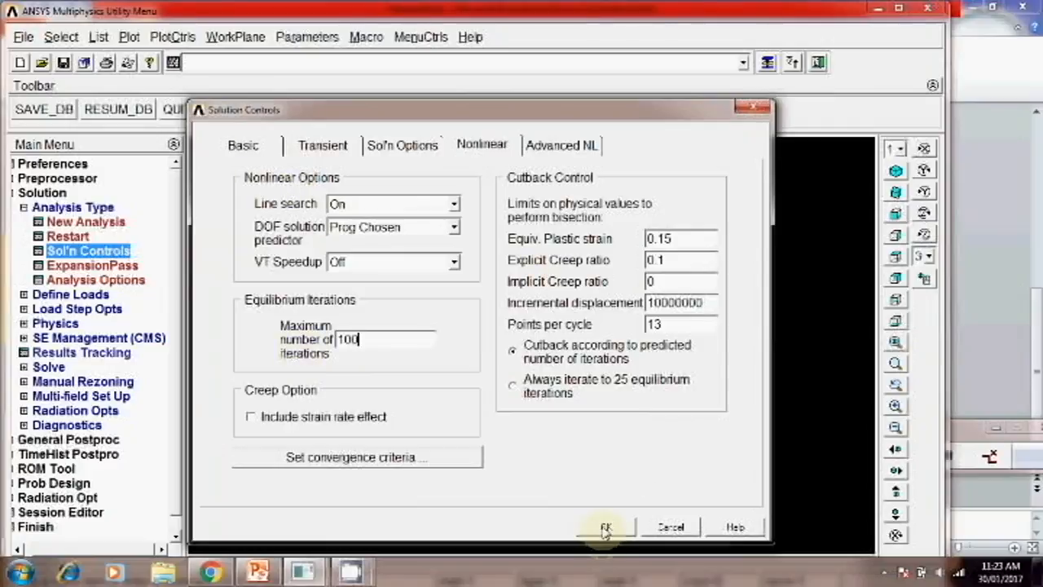
click(606, 526)
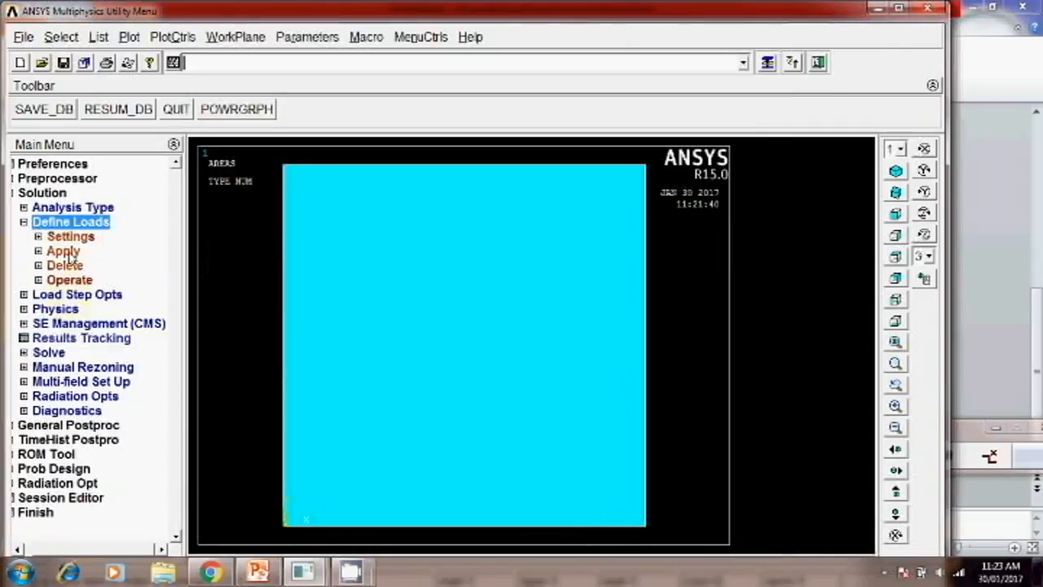
- Browse Define Loads > Apply > Thermal > Temperature On Nodes, then return to the Preprocessor
click(62, 251)
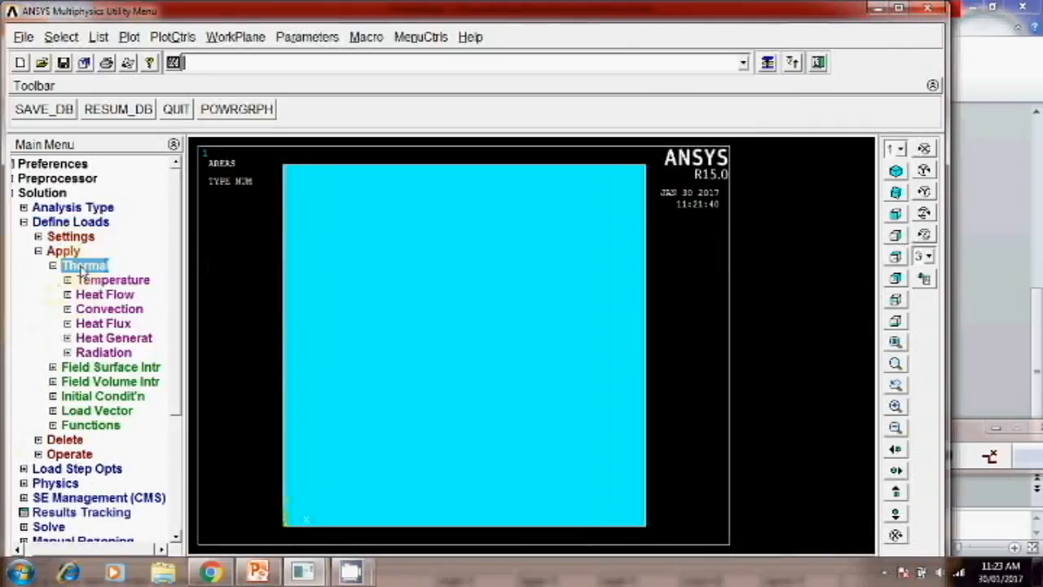
click(112, 280)
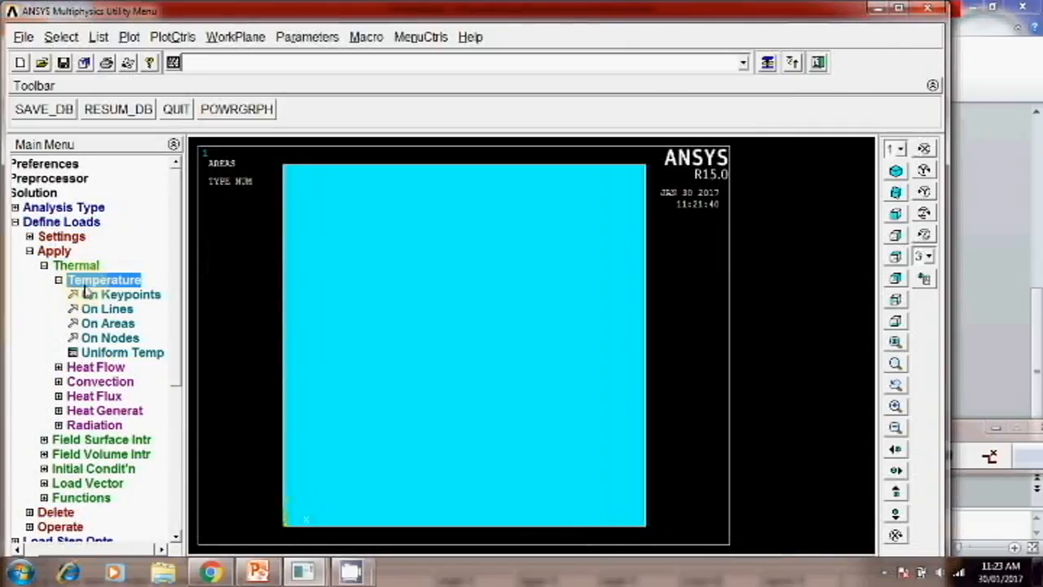
click(110, 338)
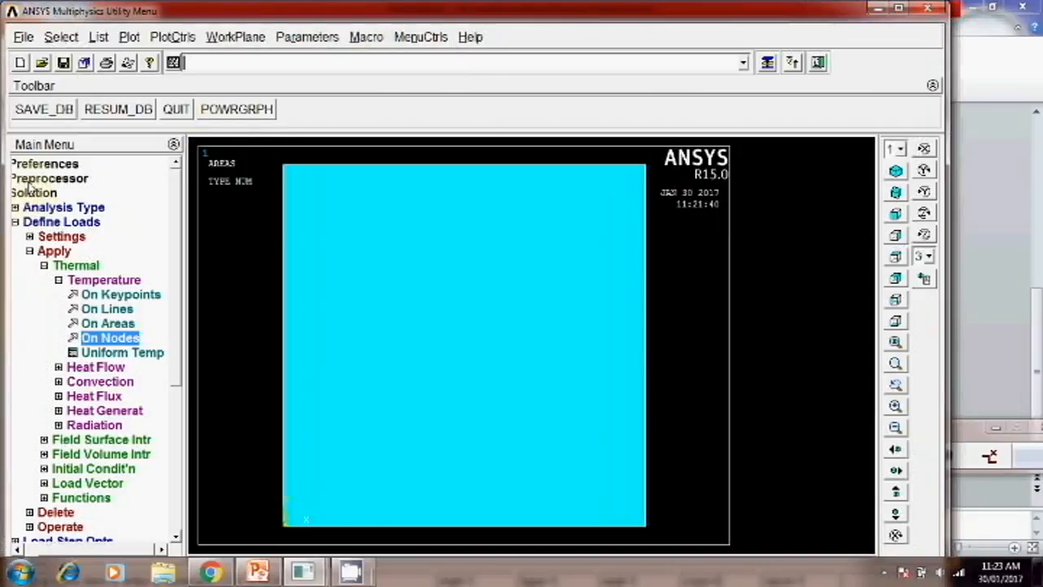
click(49, 178)
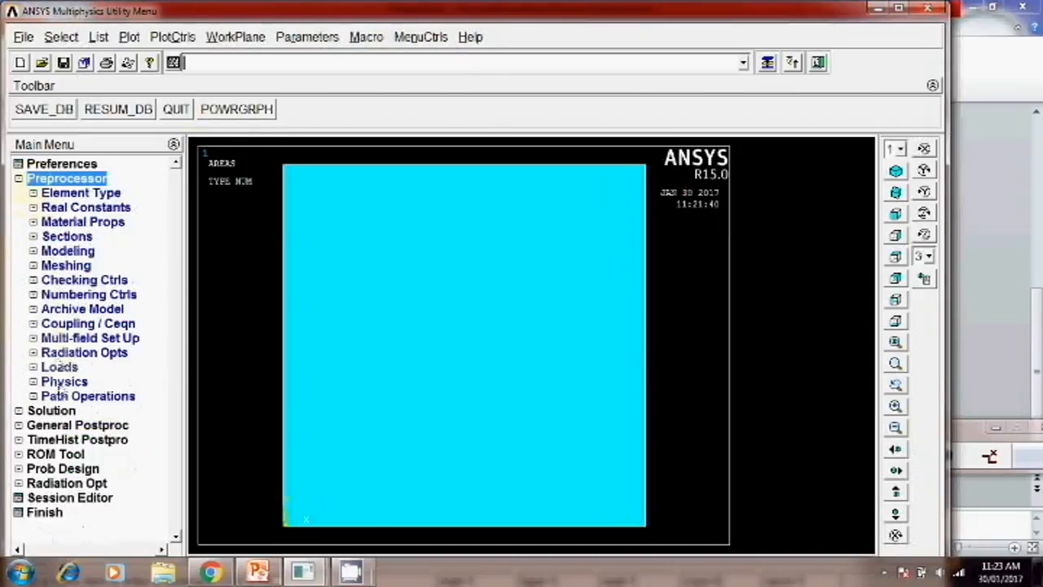
- Mesh the picked plate area into a uniform element grid via Mesh > Areas
click(65, 265)
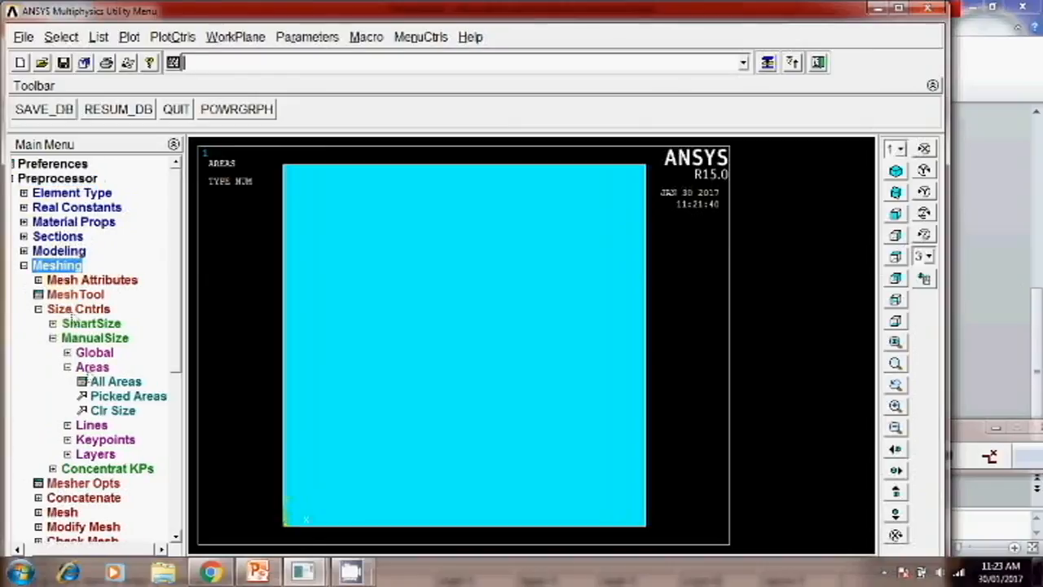
click(75, 293)
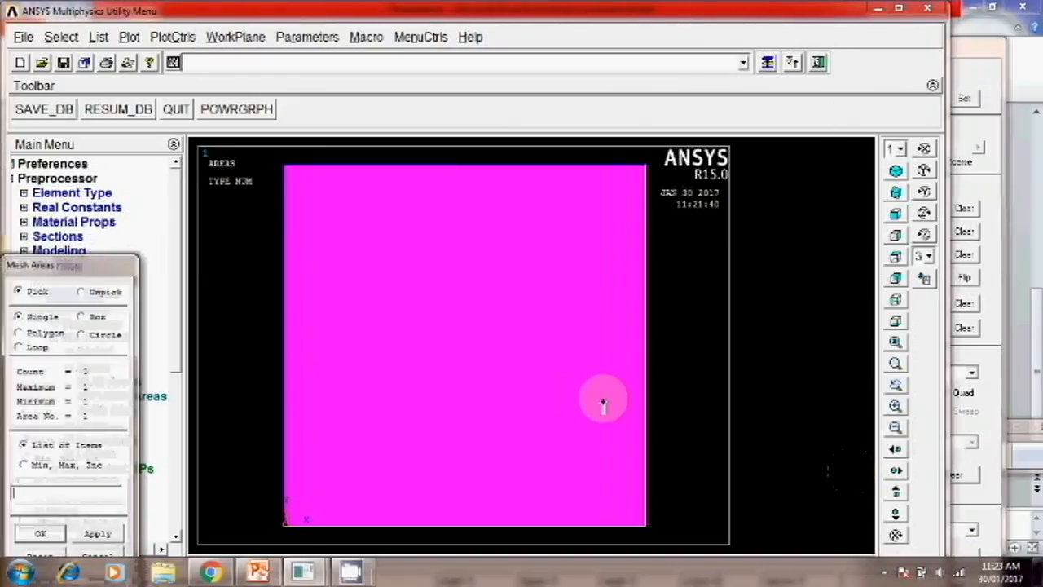
click(39, 533)
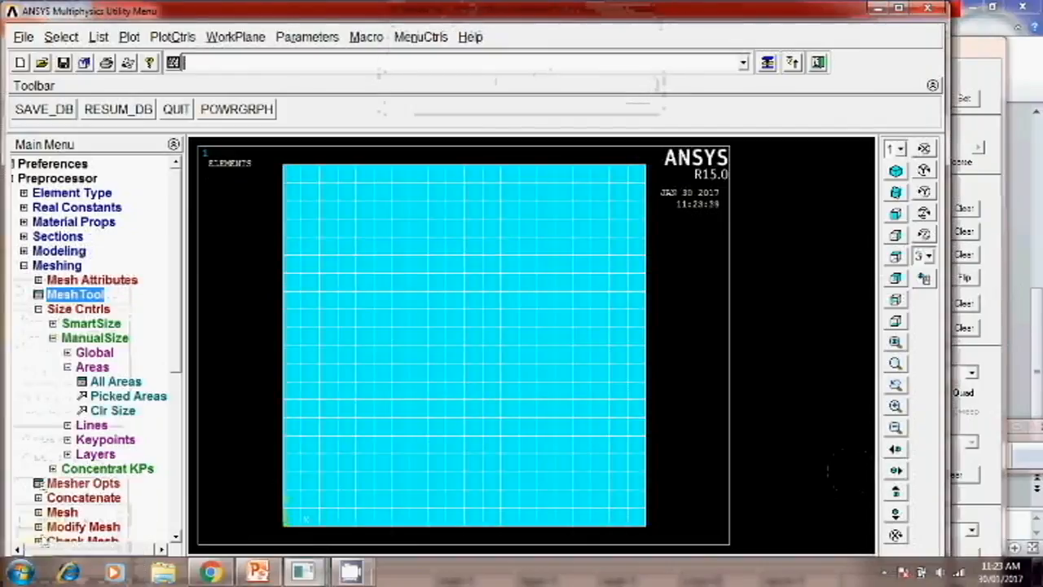
click(34, 264)
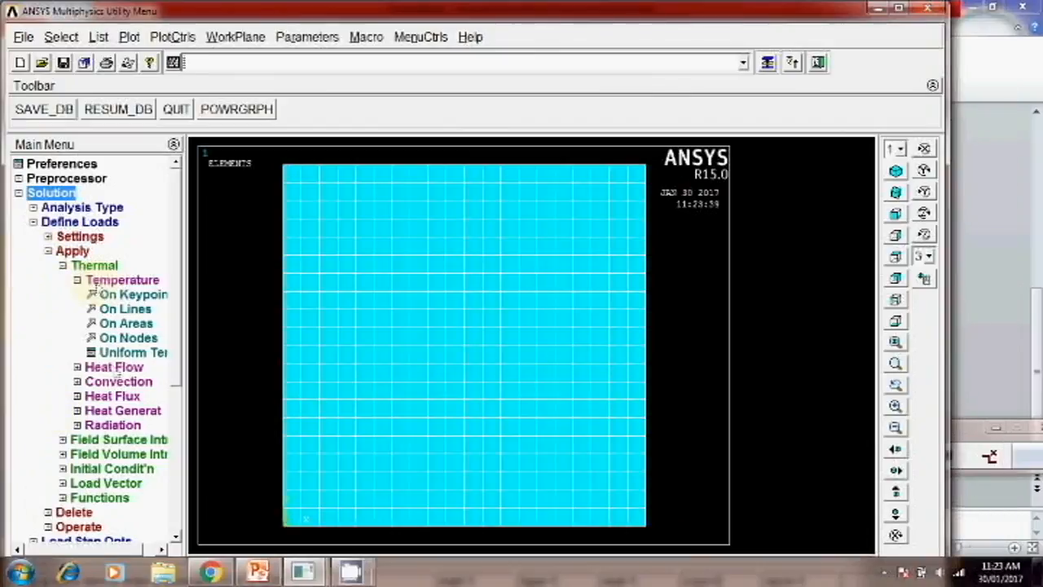
- Box-pick the 21 top-edge nodes and fix their TEMP degree of freedom at 500
click(127, 337)
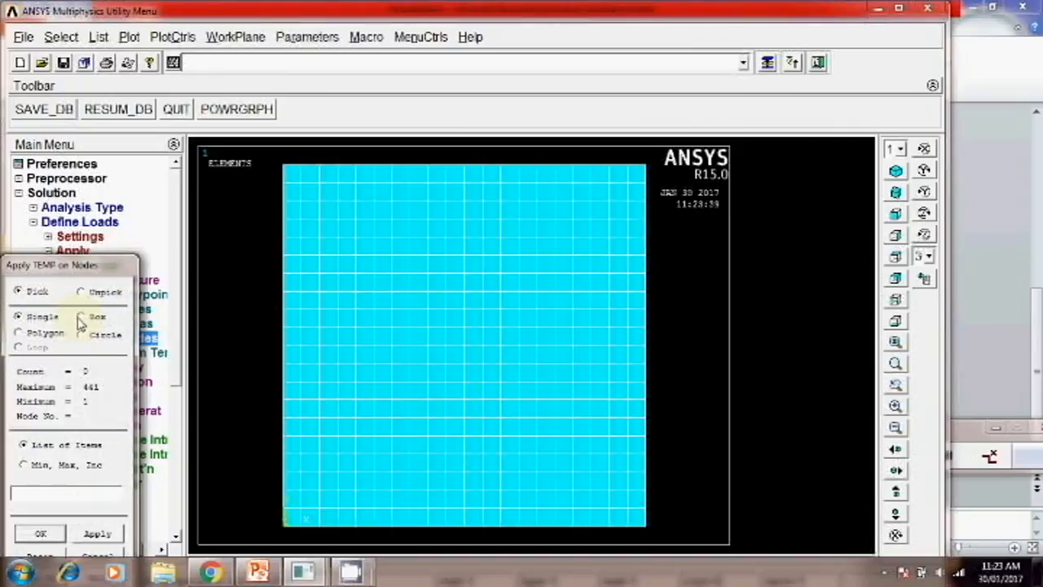
click(82, 317)
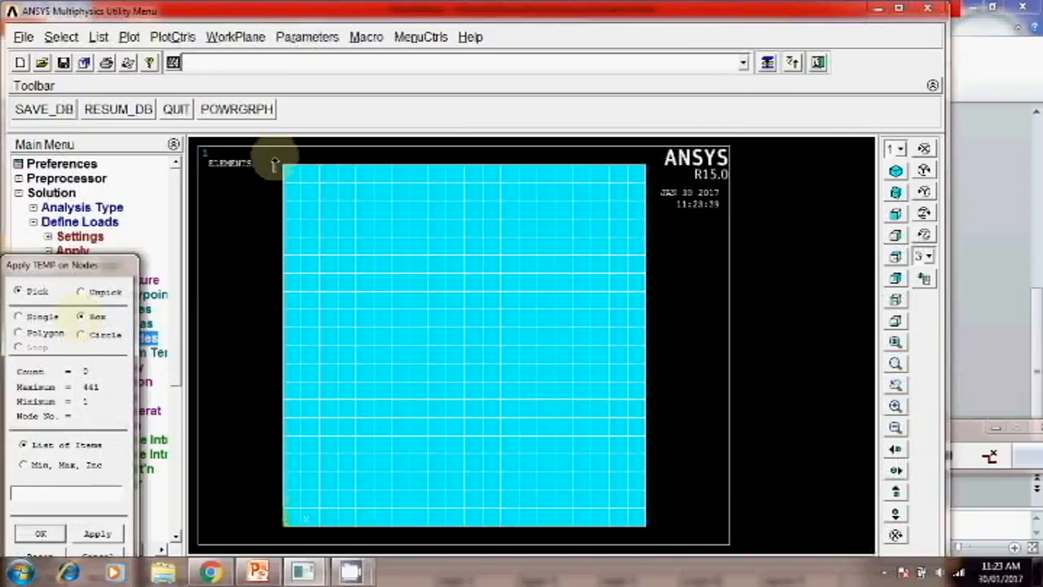
drag(277, 163, 644, 176)
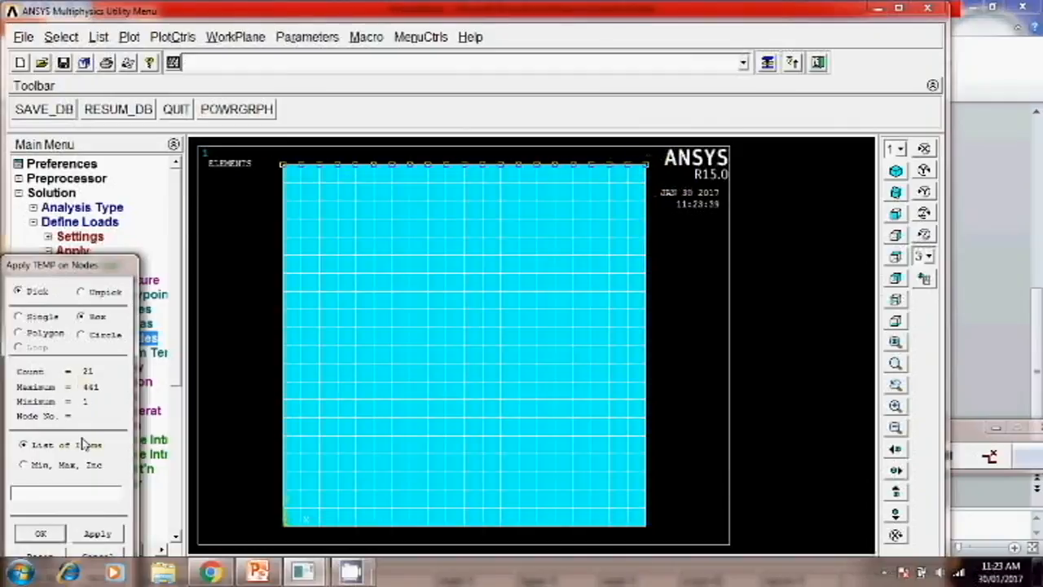
click(39, 531)
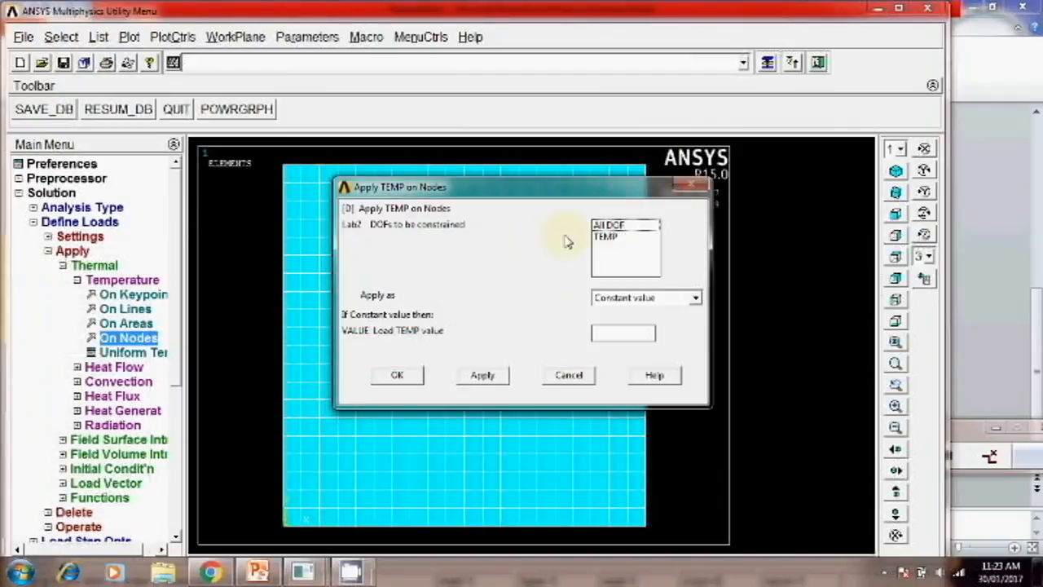
click(623, 236)
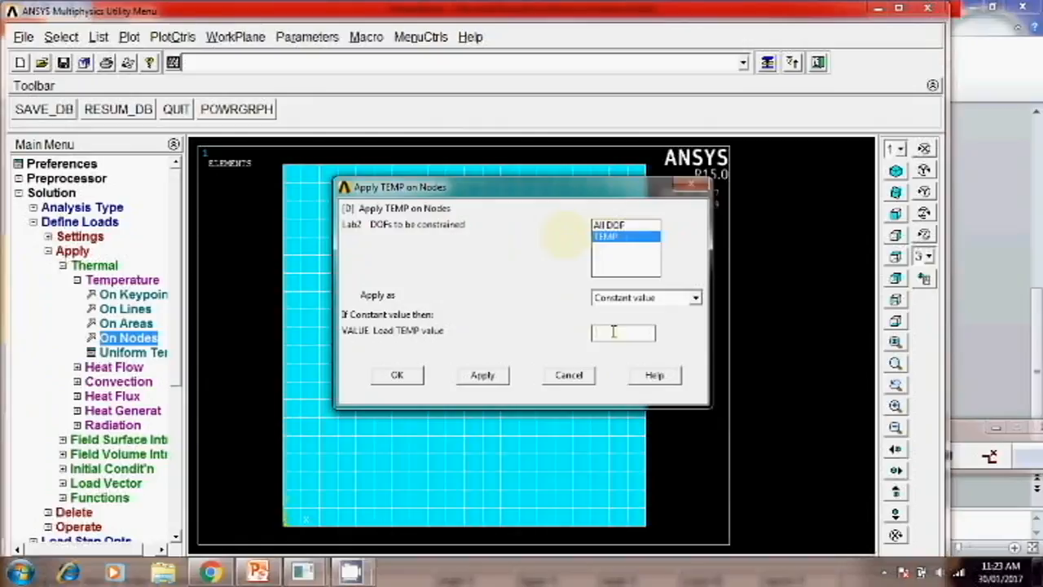
text(500)
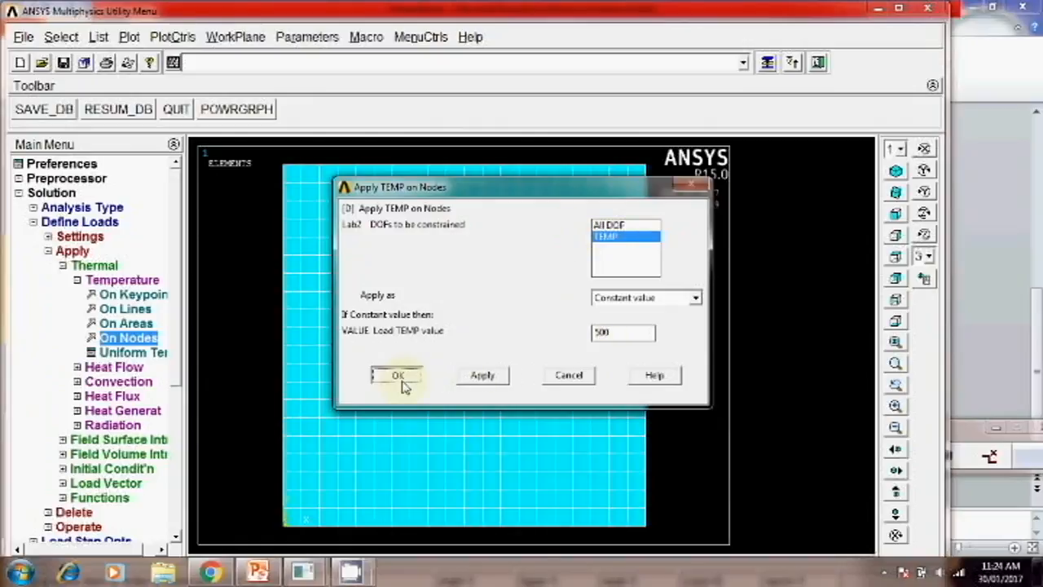
click(398, 374)
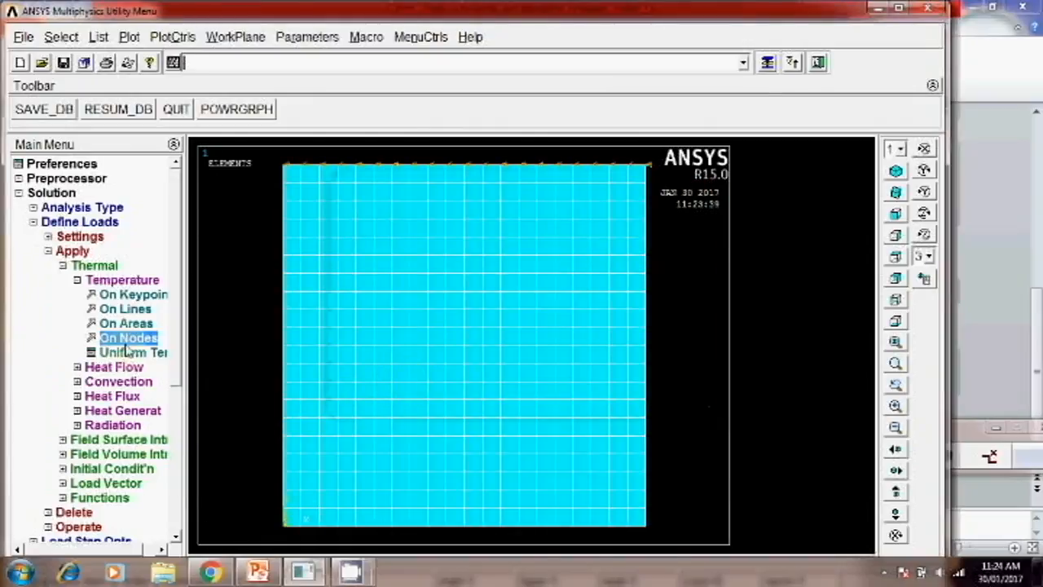
- Pick the bottom-edge nodes and hold their TEMP at a constant value of 10
click(127, 337)
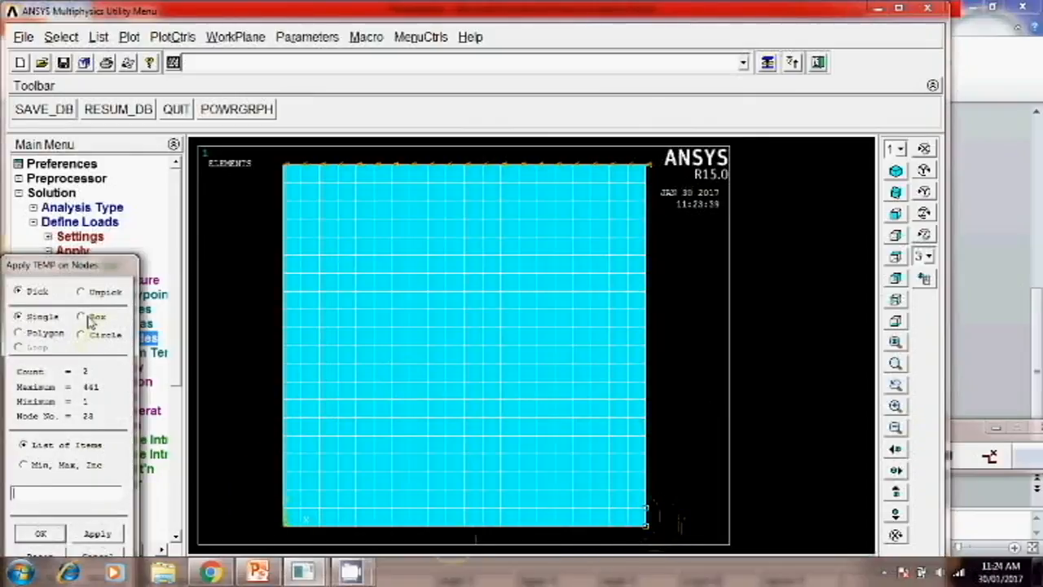
click(82, 316)
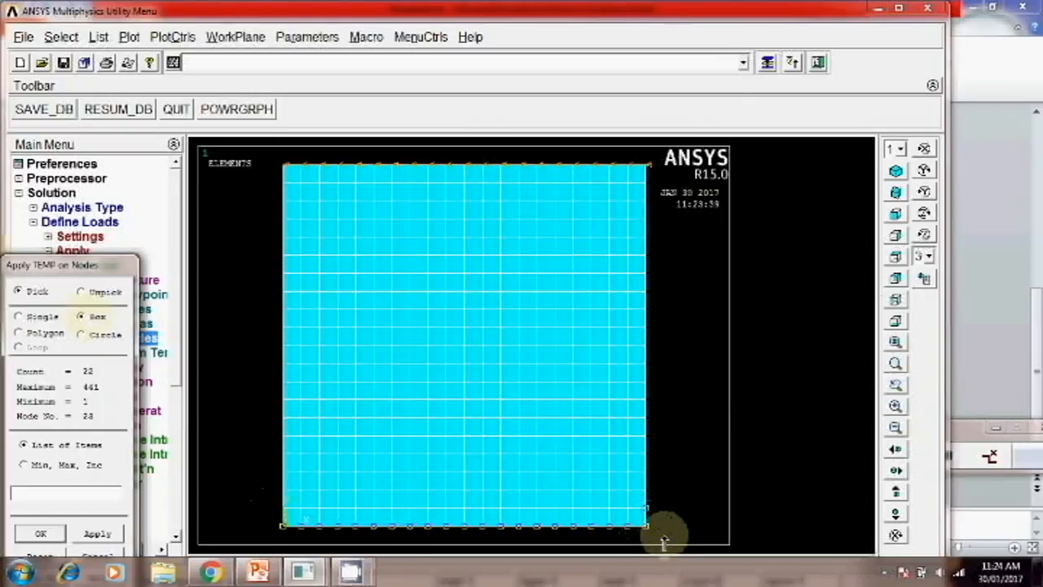
click(81, 292)
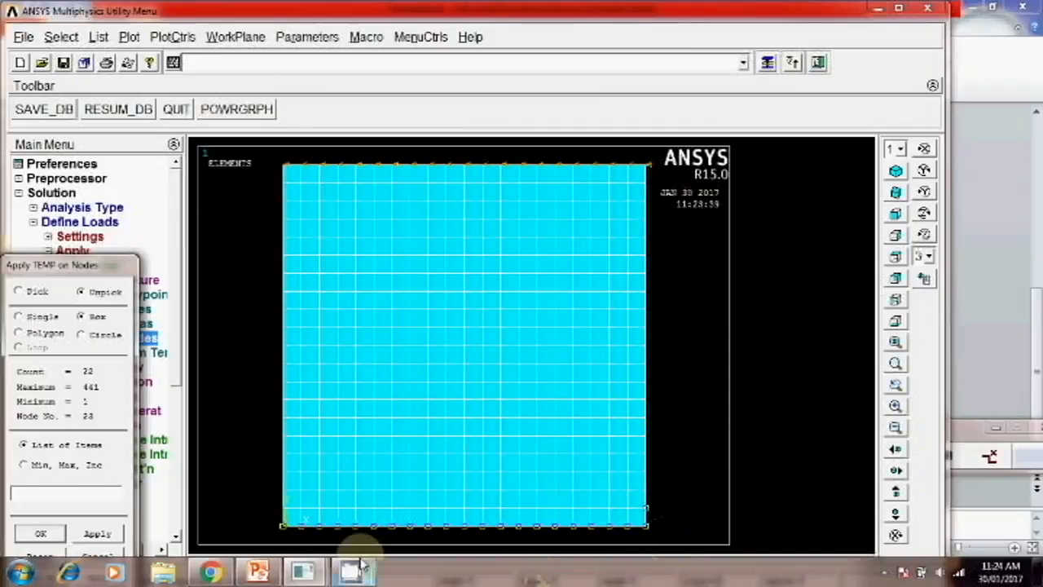
mouse_move(199, 529)
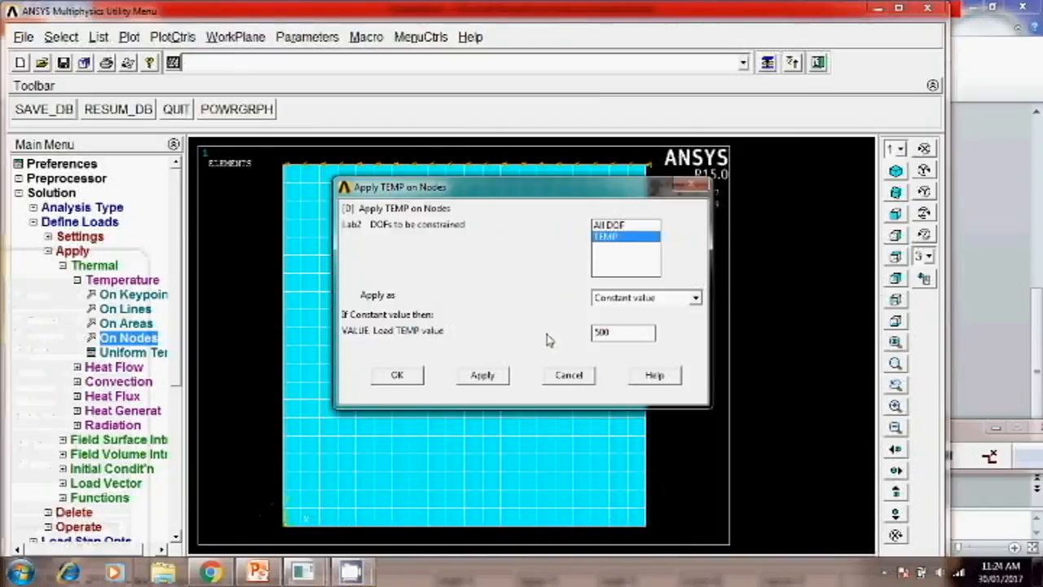
text(10)
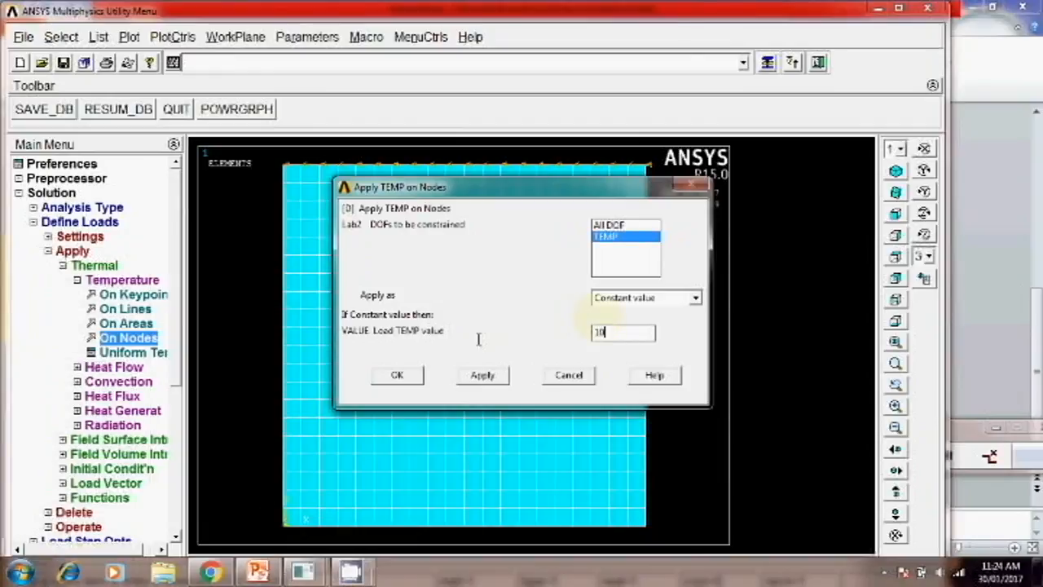
click(398, 375)
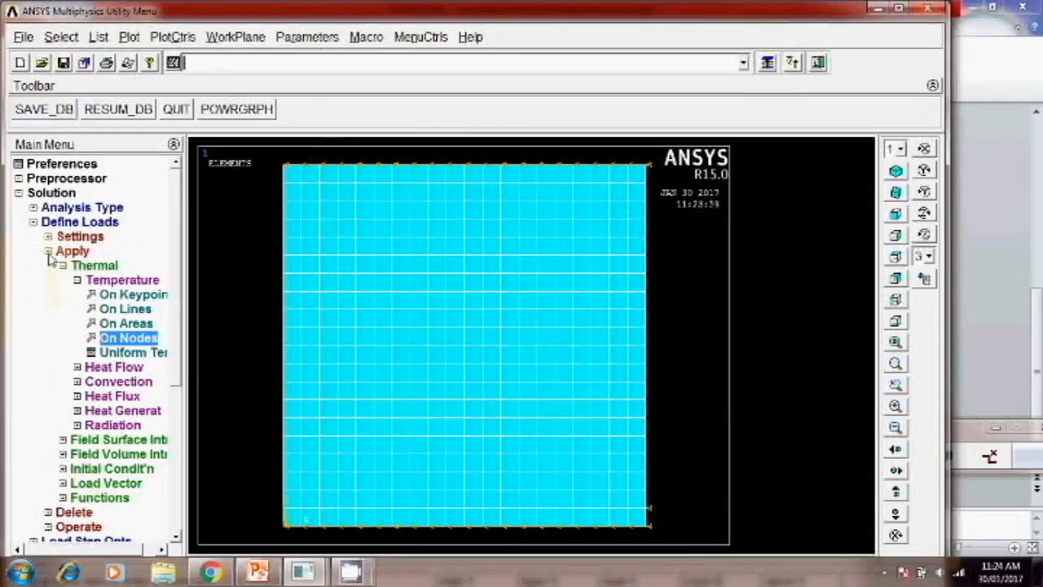
- List all existing initial conditions to confirm none are defined, then dismiss the listing
click(72, 251)
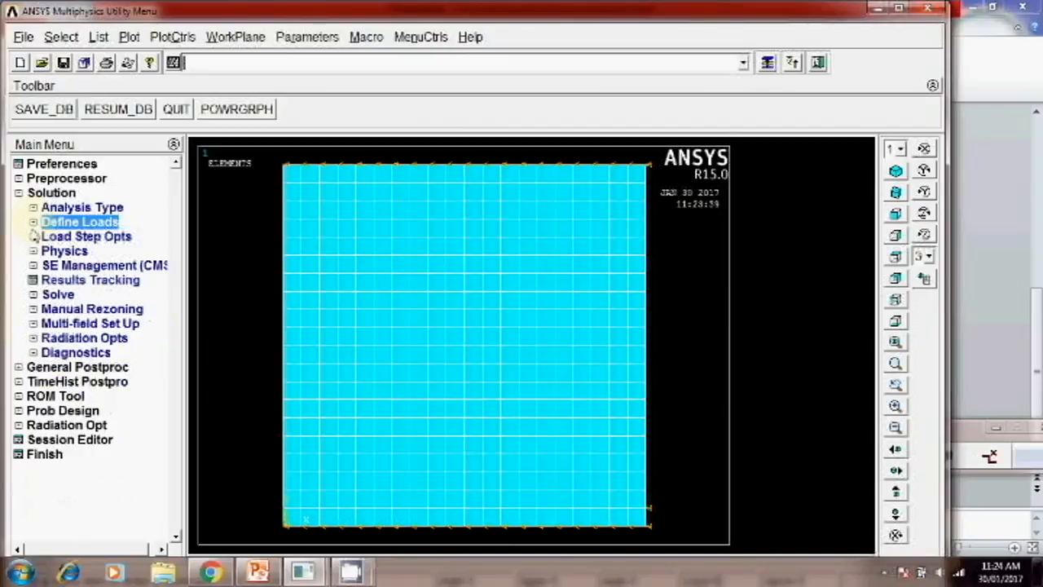
click(80, 221)
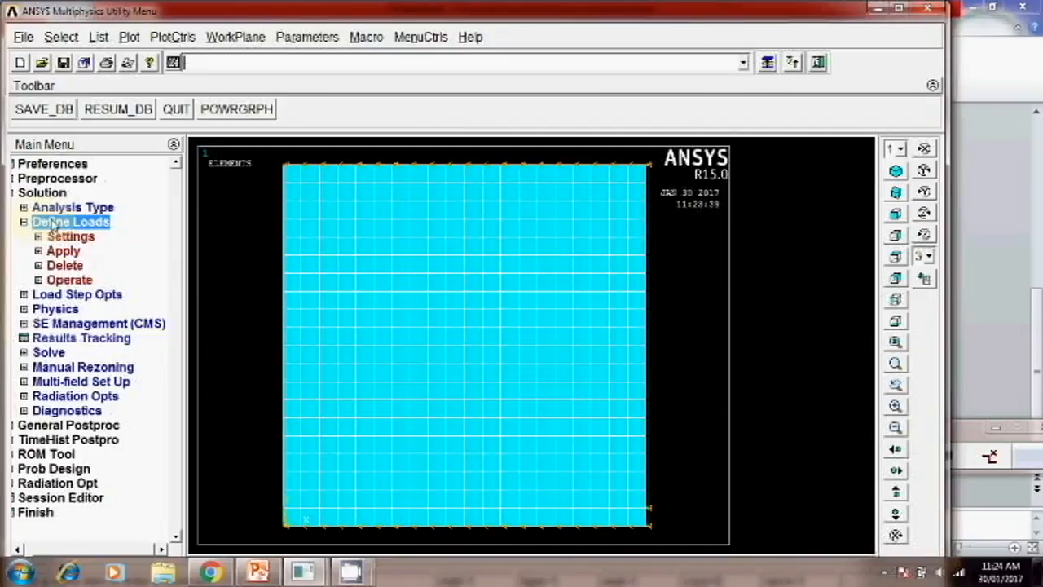
click(62, 251)
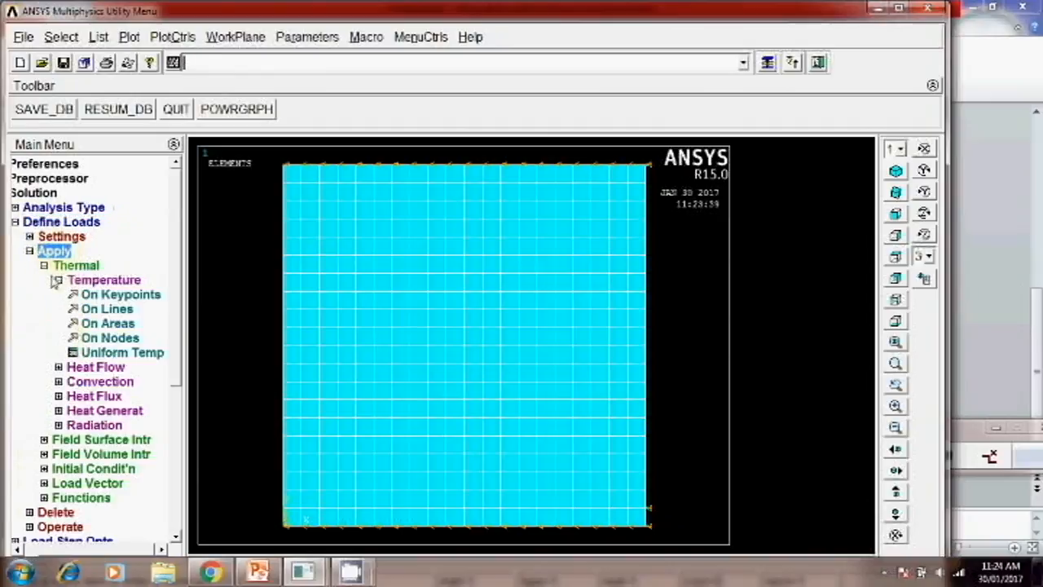
click(57, 280)
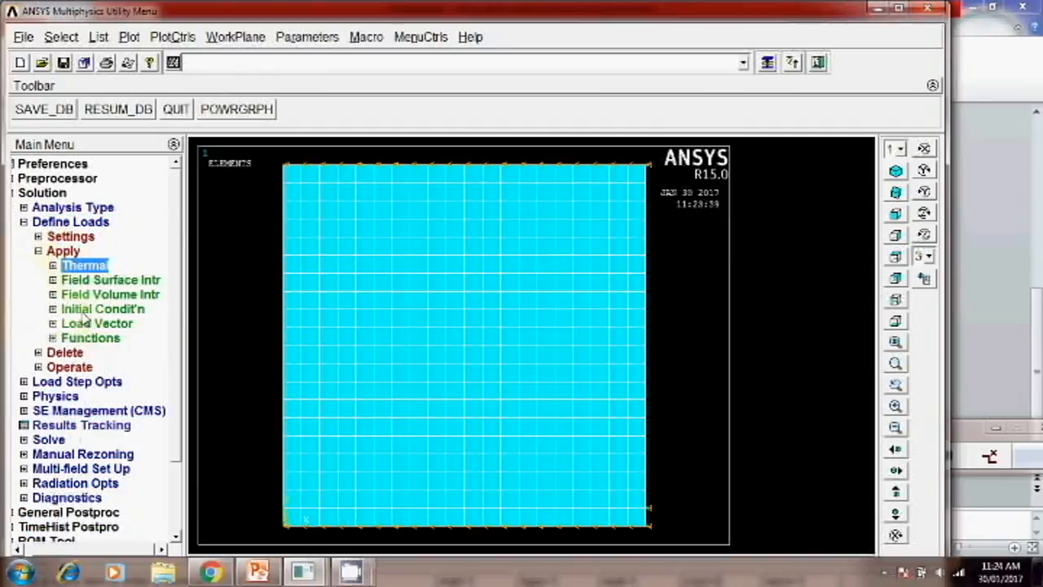
click(102, 308)
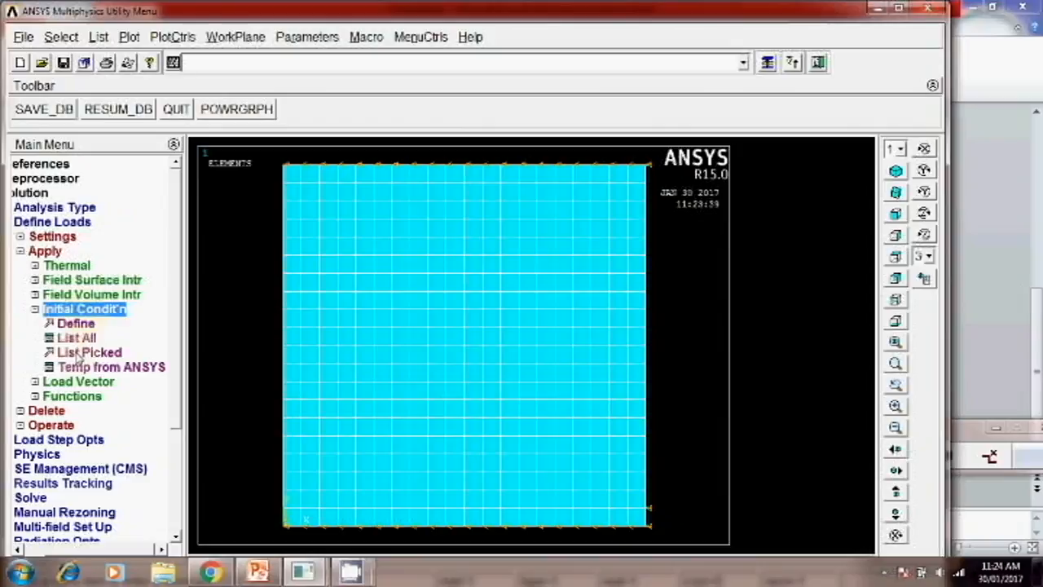
click(75, 338)
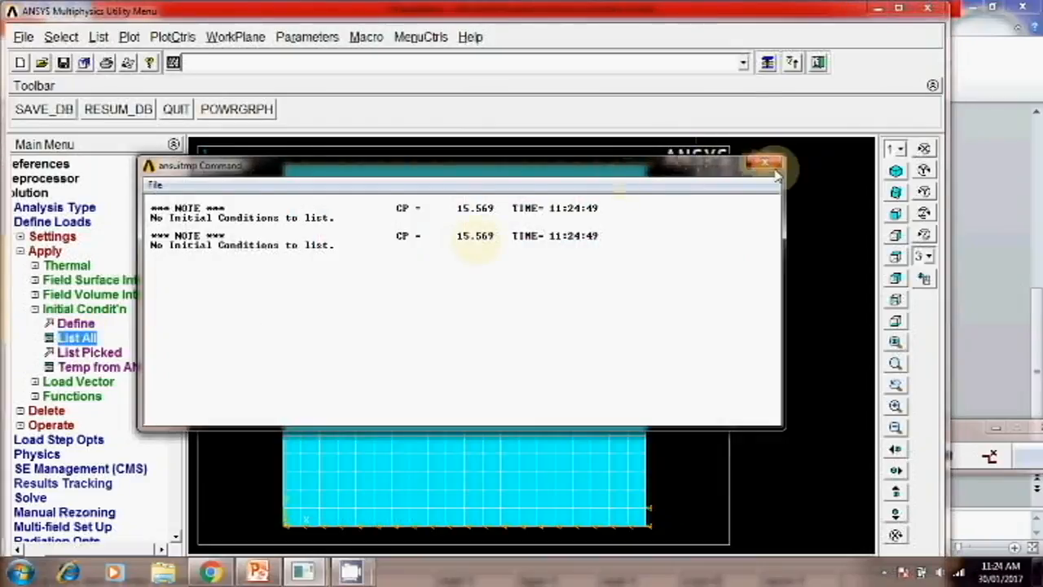
click(764, 163)
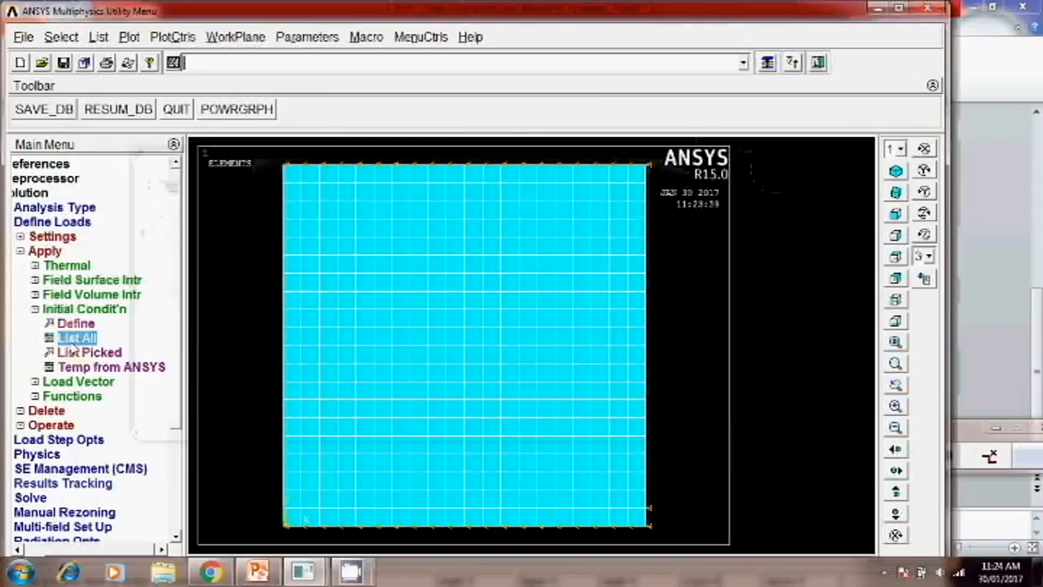
- Define an initial temperature of 1 on all plate nodes
click(75, 323)
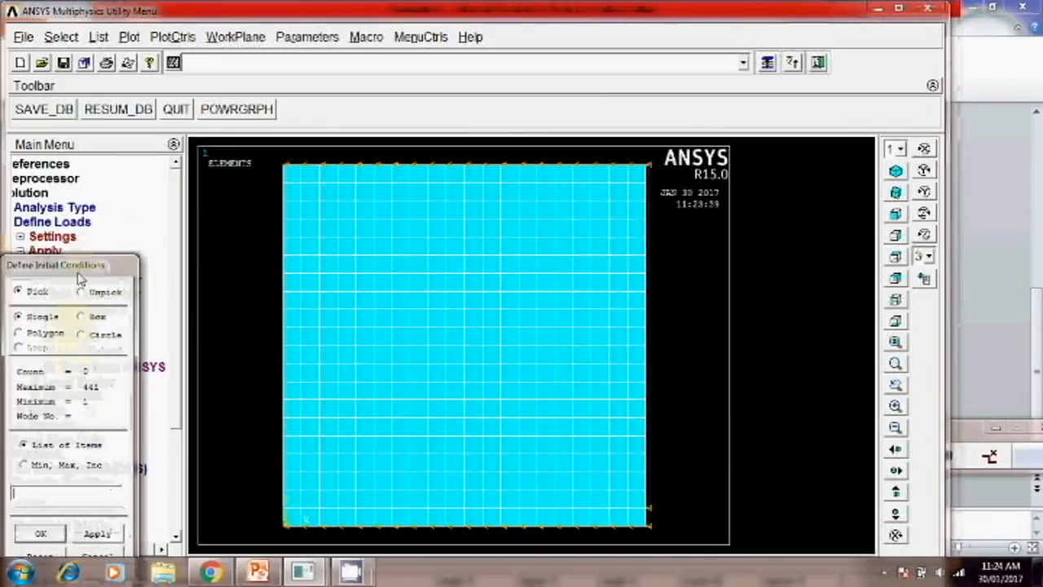
click(39, 533)
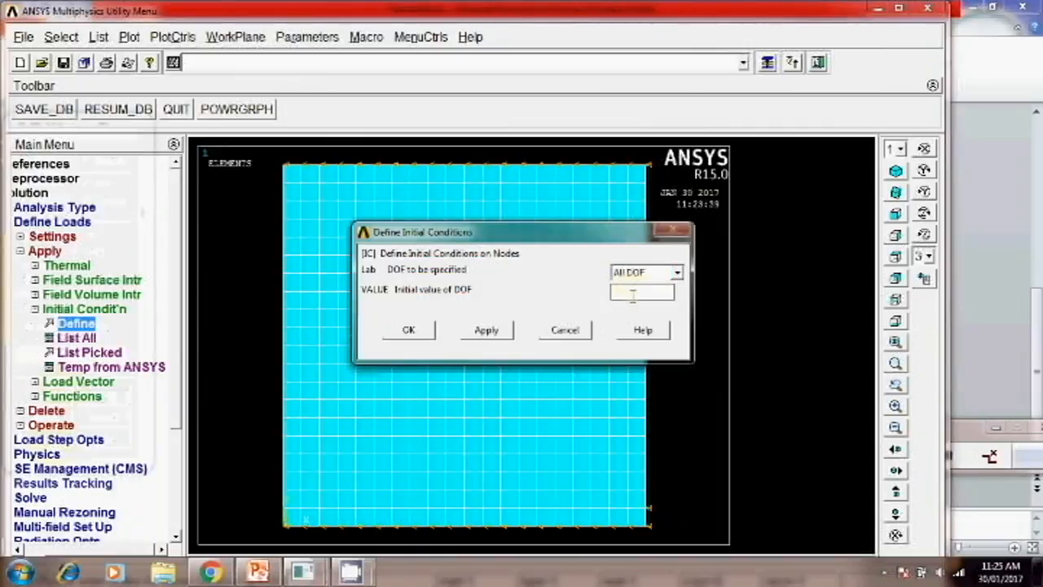
text(1)
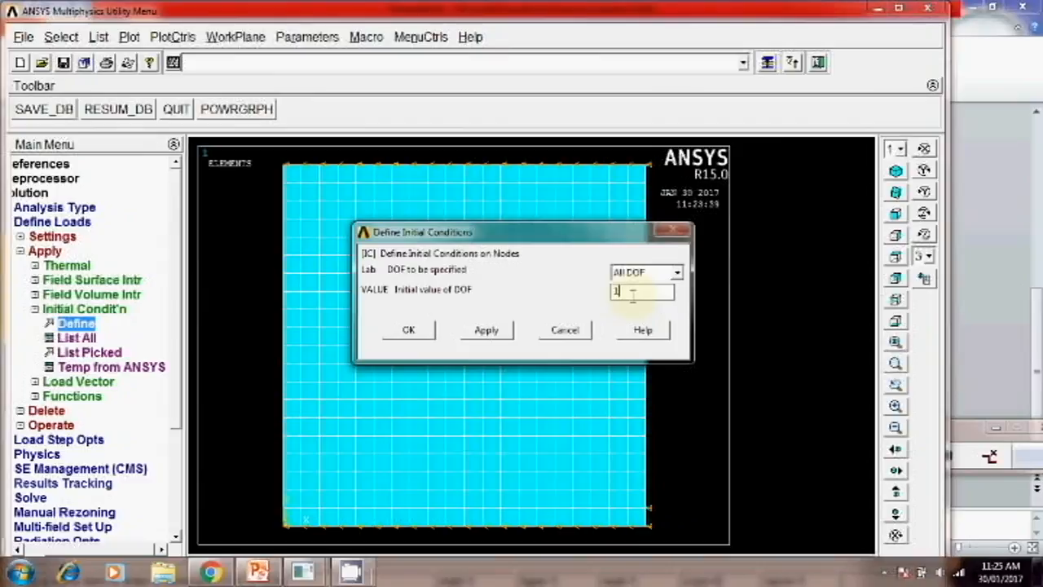
click(409, 329)
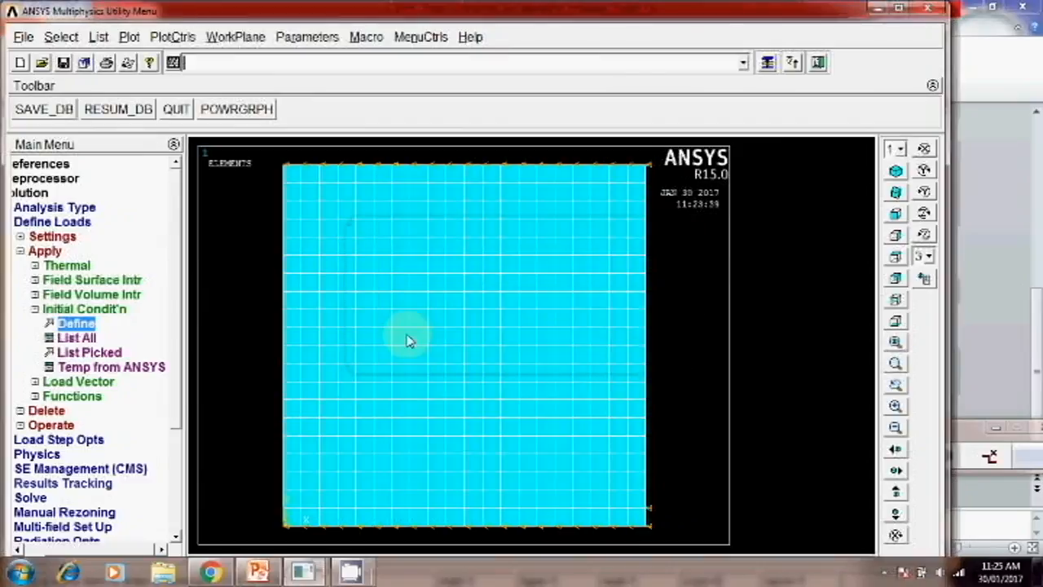
scroll(down, 3)
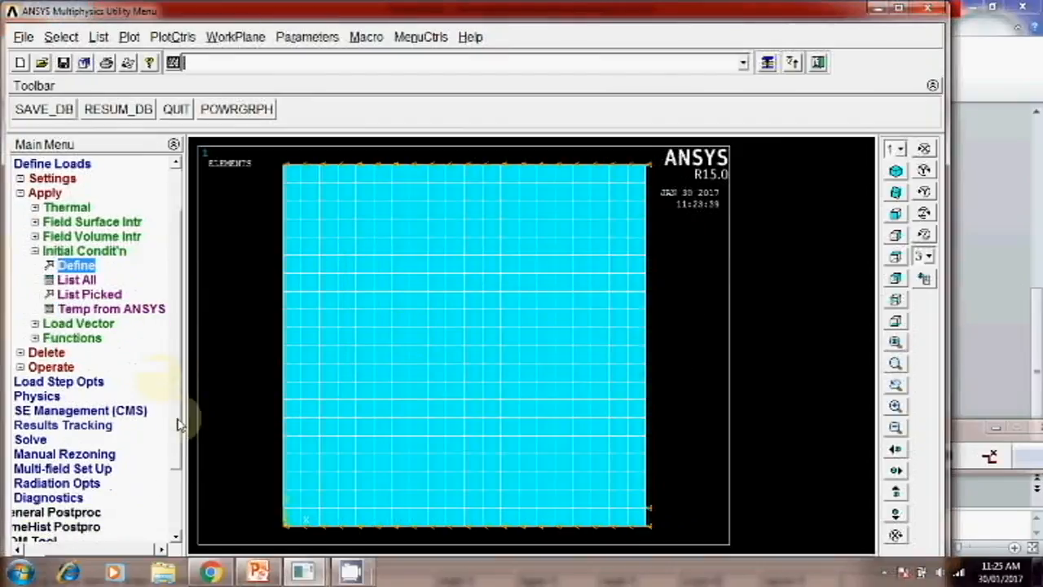
scroll(down, 3)
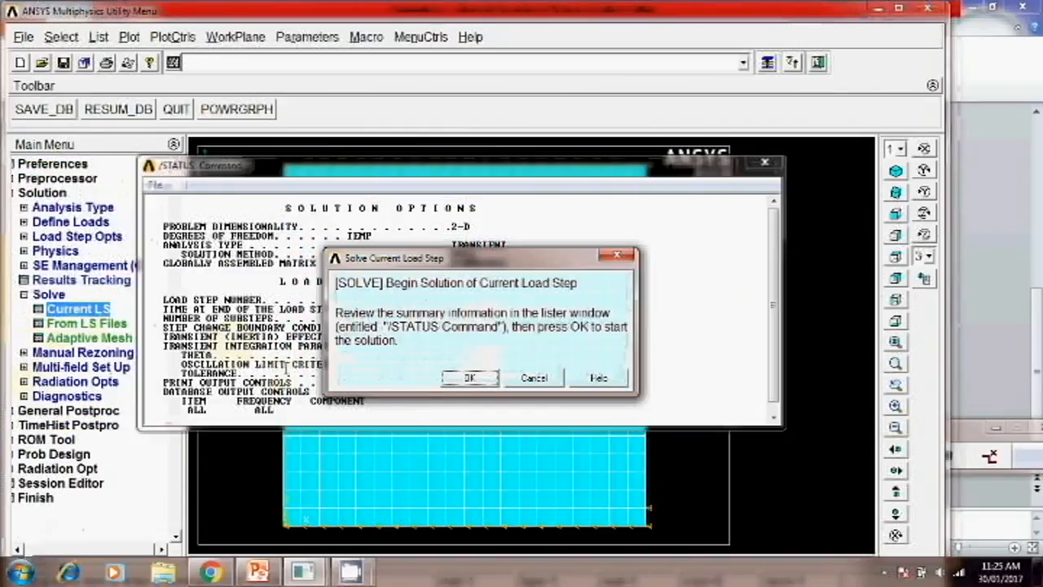
- Solve the current load step and dismiss the /STATUS summary window
click(469, 378)
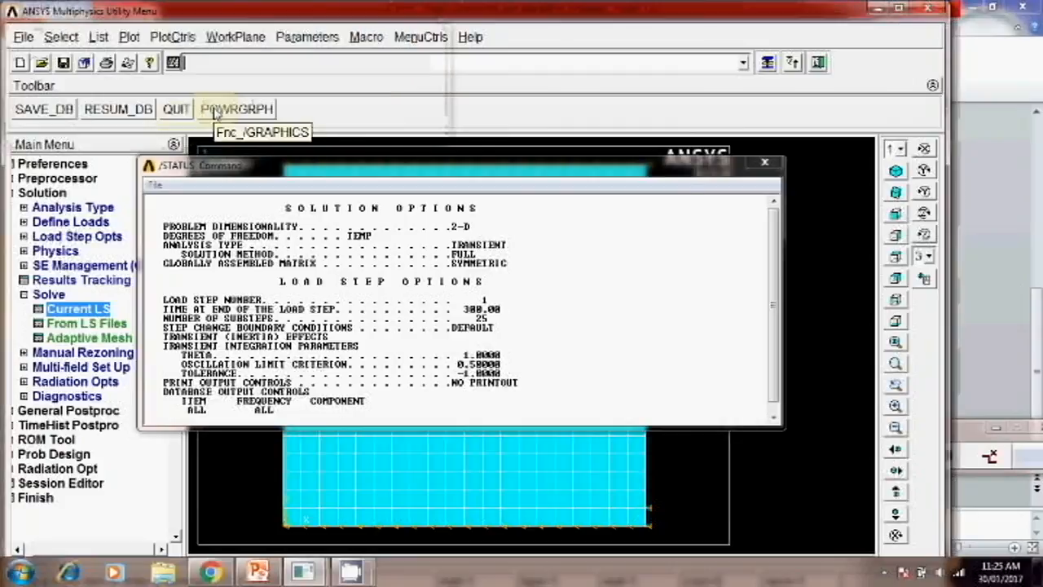
click(765, 163)
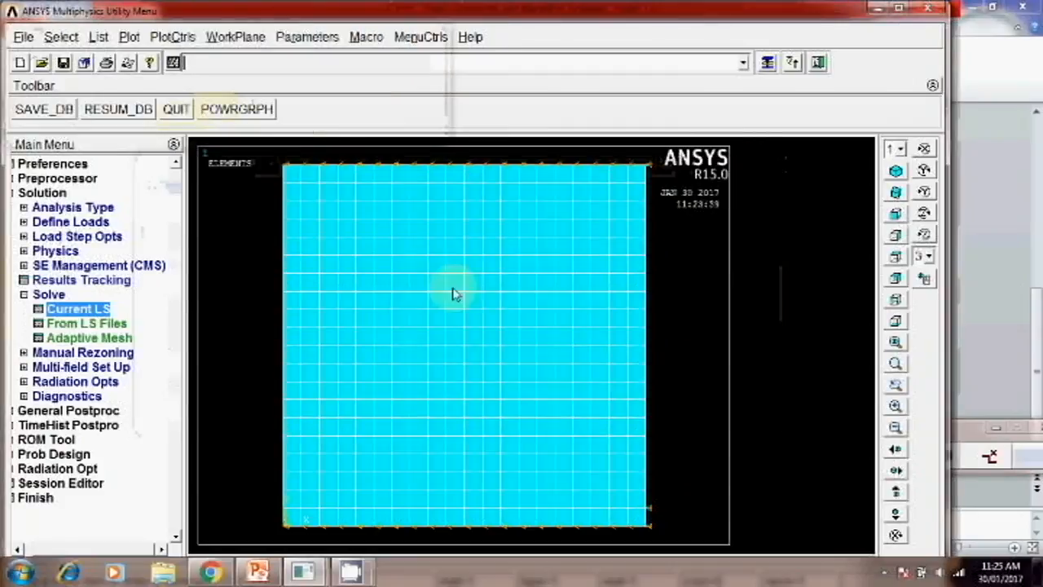
- Plot a nodal-solution contour of DOF nodal temperature, graded 100 to 500 over the plate
click(79, 205)
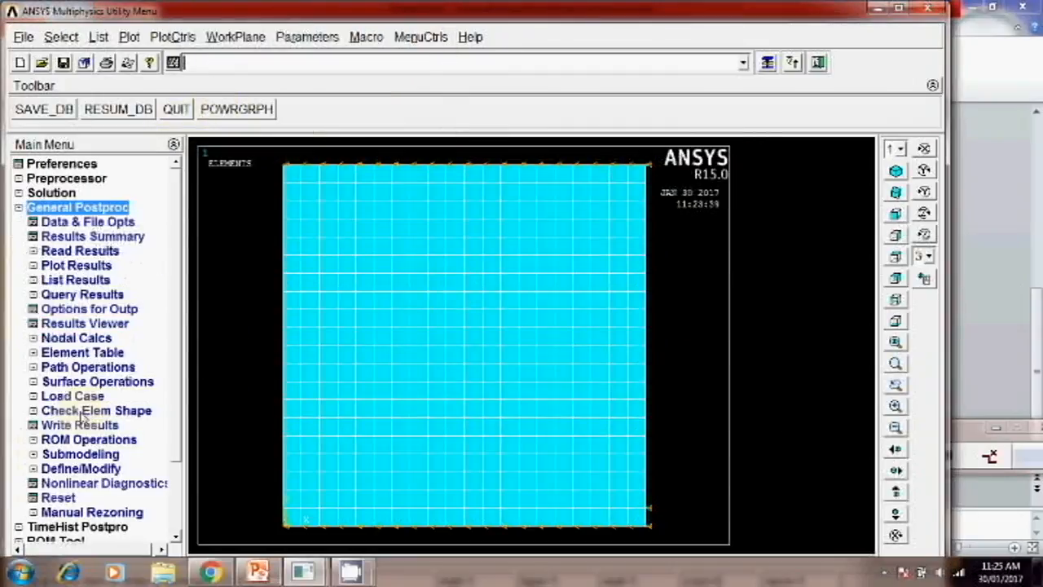
click(75, 264)
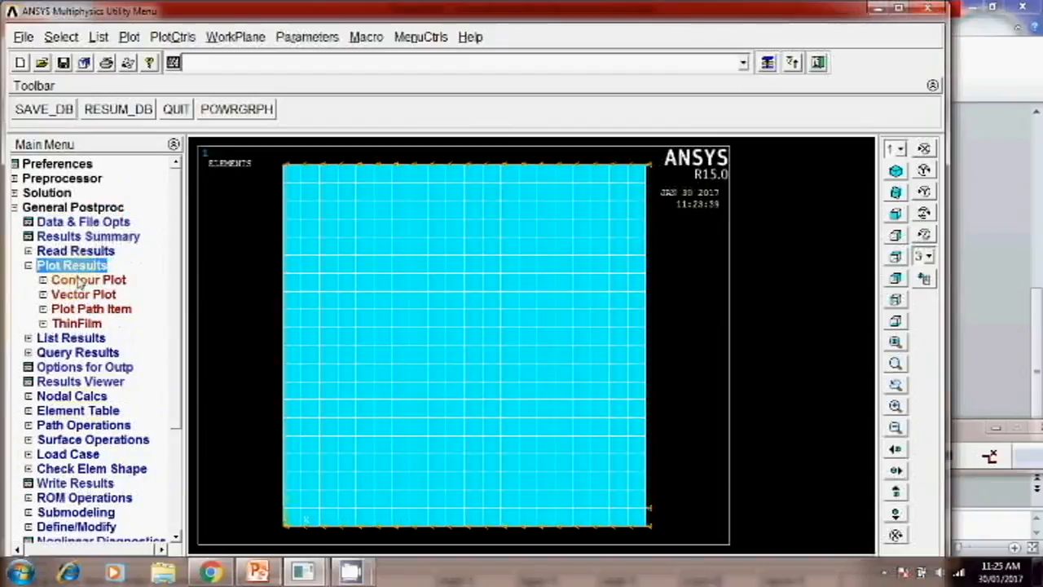
click(88, 281)
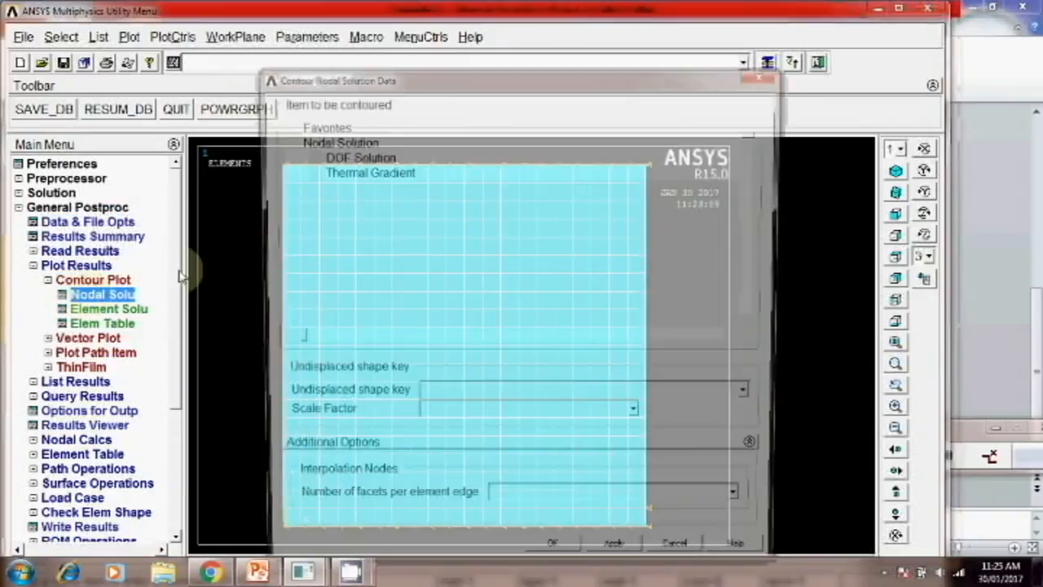
click(361, 157)
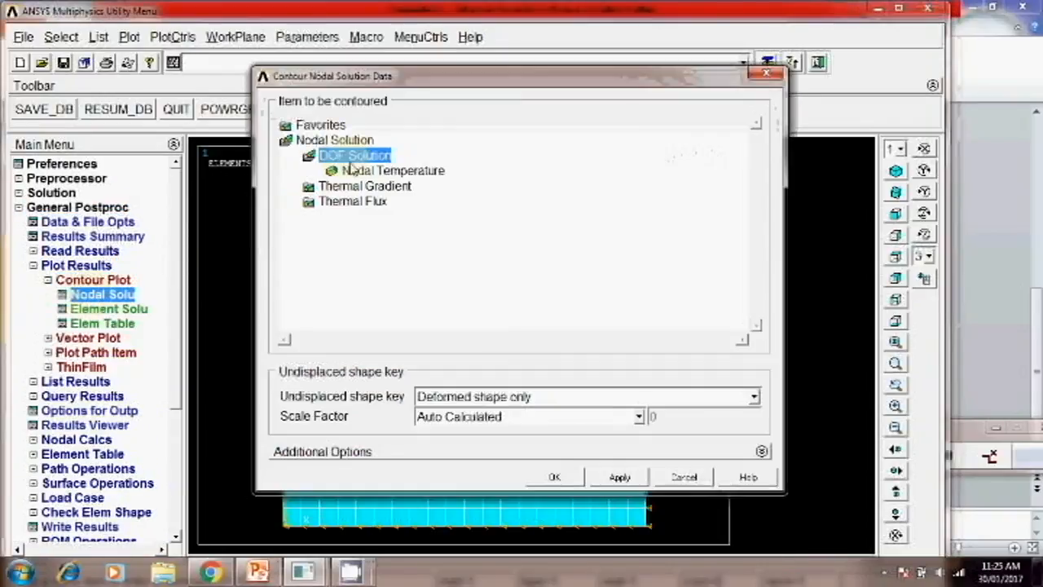
click(393, 171)
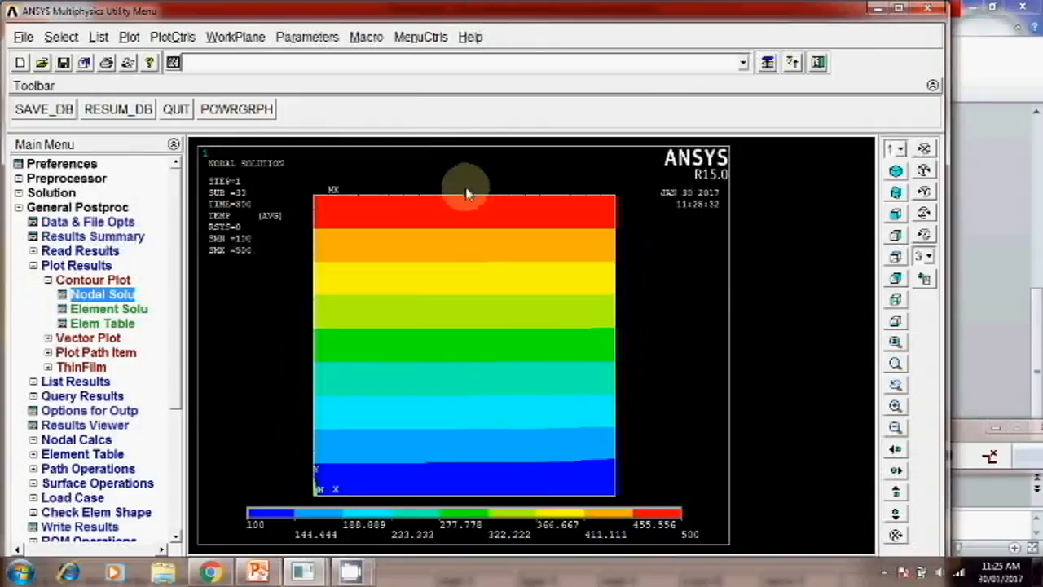
mouse_move(443, 479)
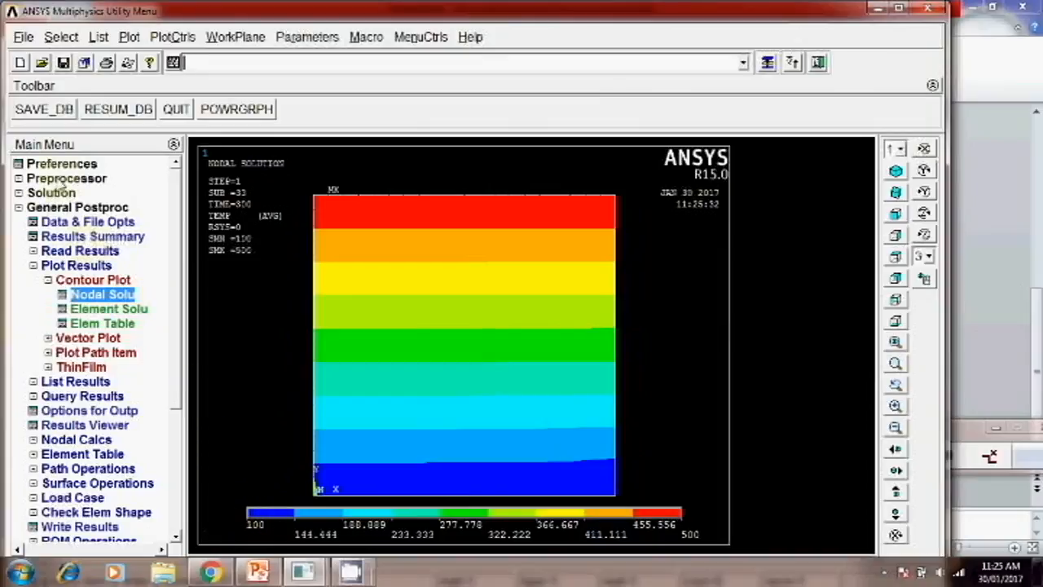
- Animate the temperature contour over the full time range via PlotCtrls > Animate > Over Time
click(173, 36)
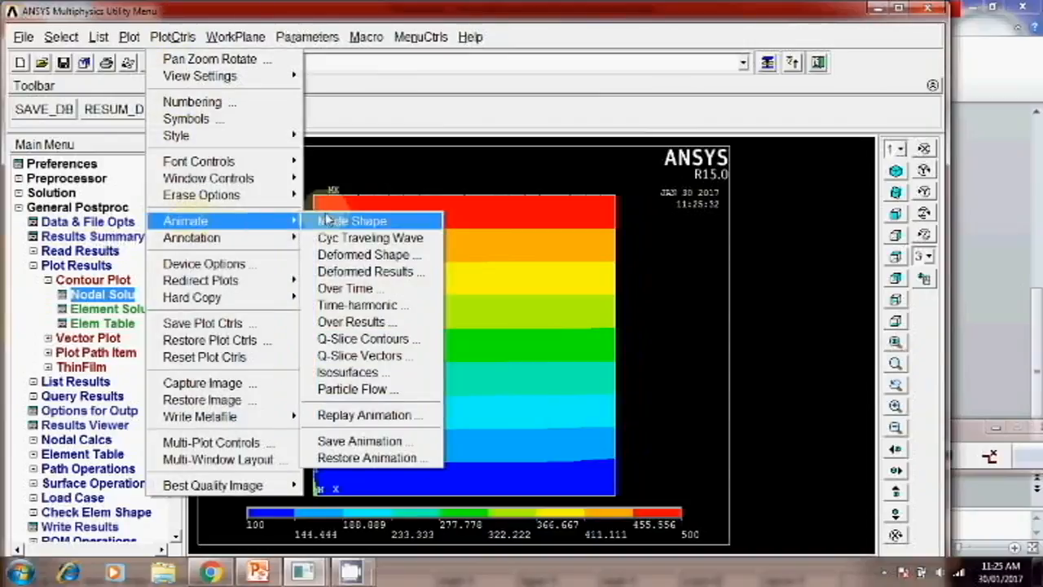
mouse_move(346, 287)
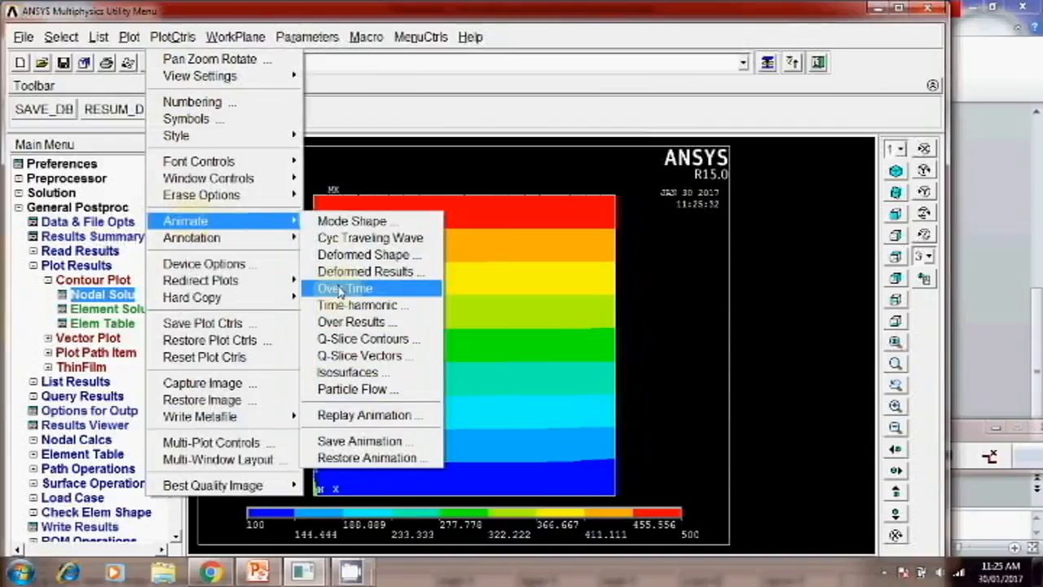
click(345, 287)
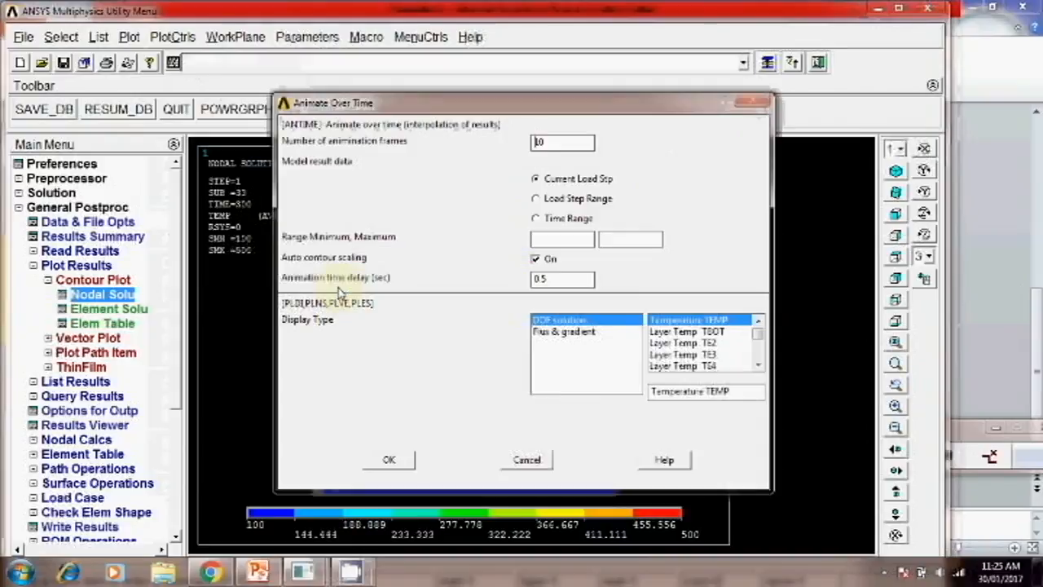
mouse_move(525, 220)
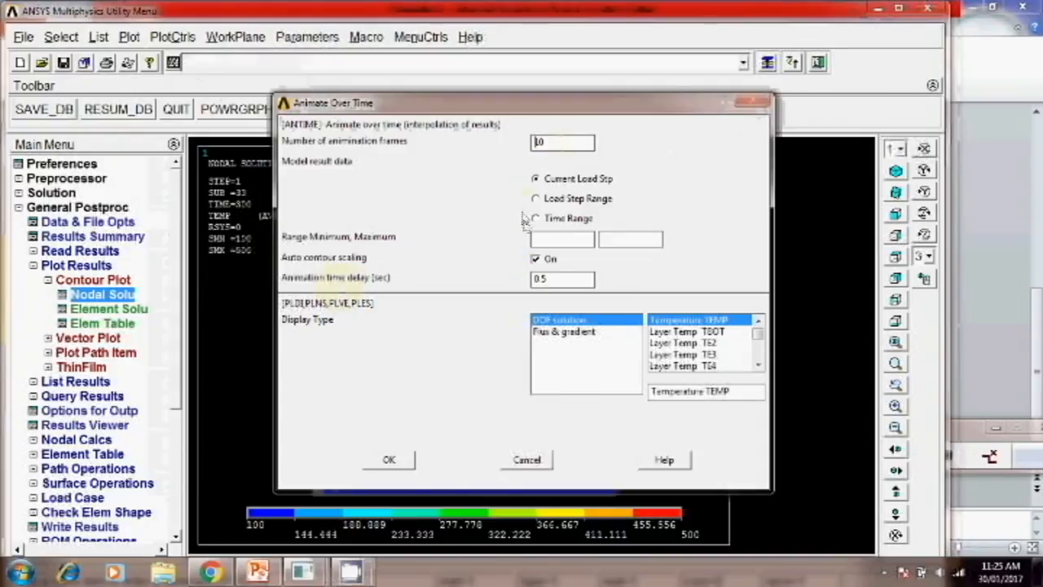
click(534, 218)
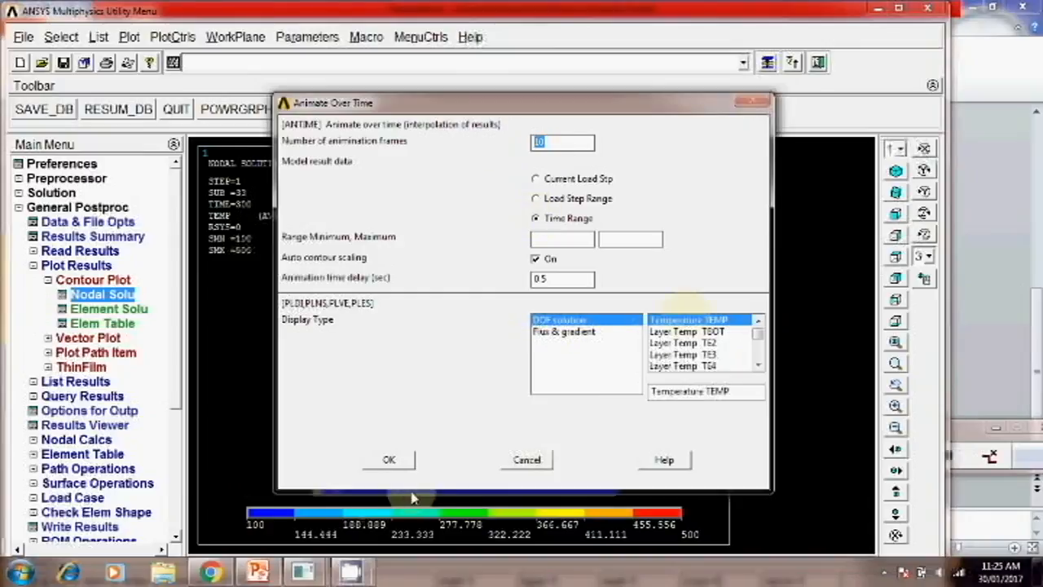
click(388, 460)
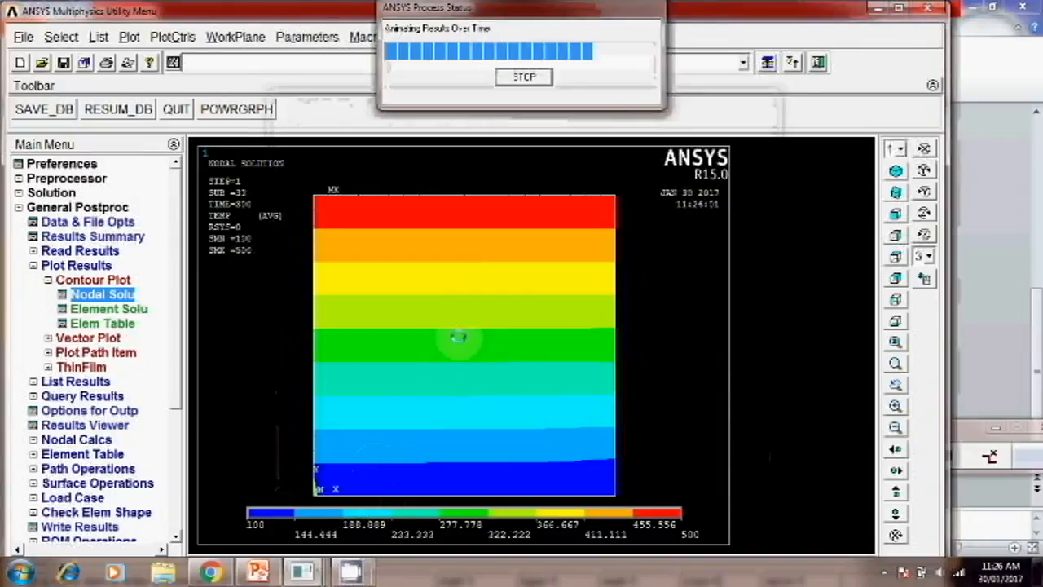